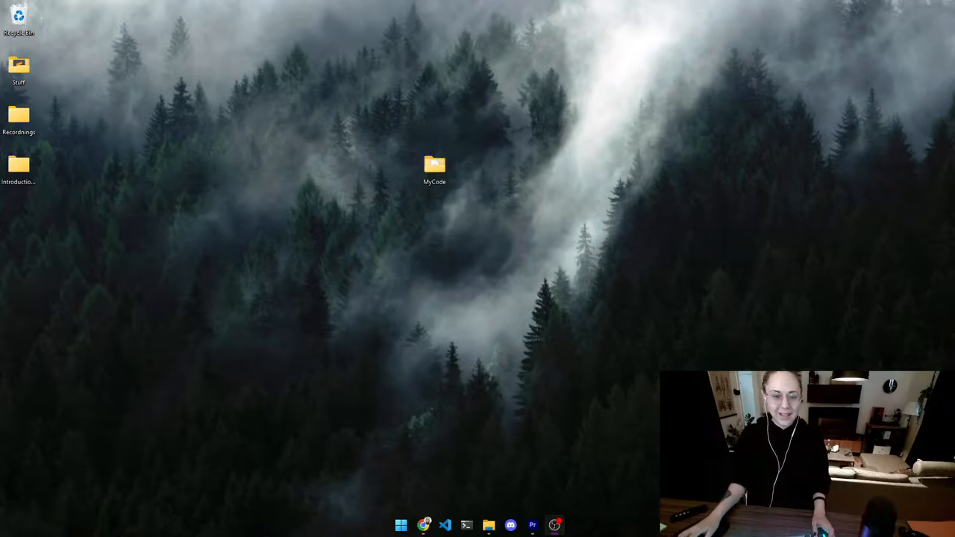
mouse_move(430, 523)
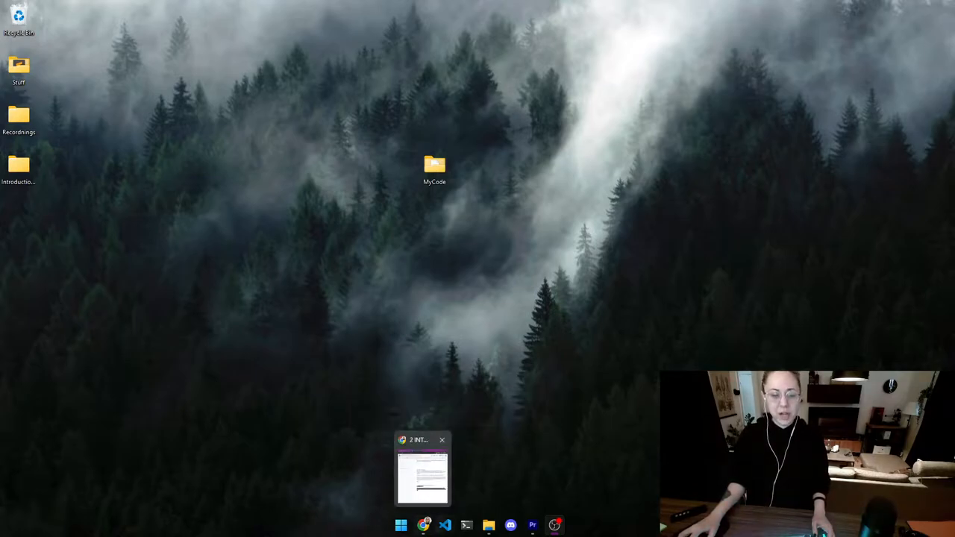
Step: Open a new Chrome window from the Chrome taskbar icon's jump list
right_click(425, 523)
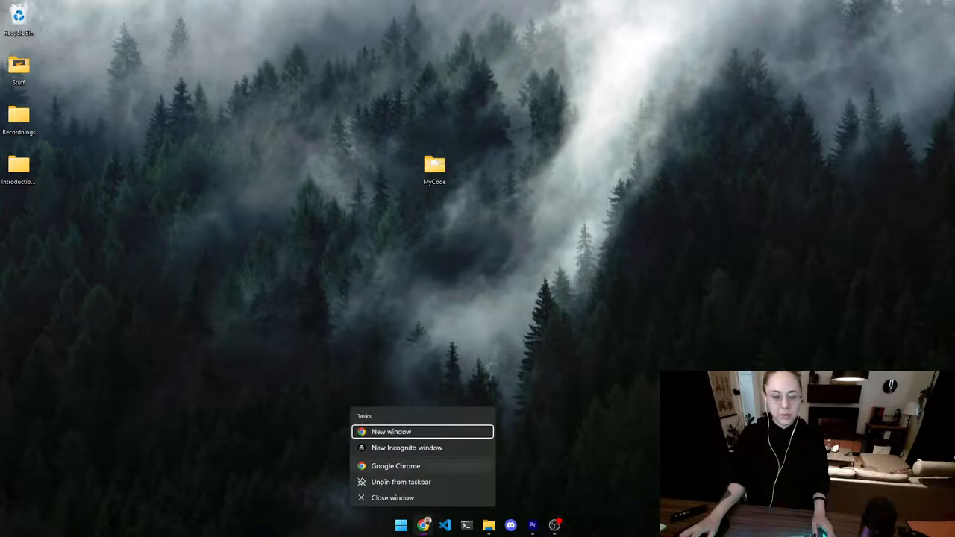
left_click(389, 431)
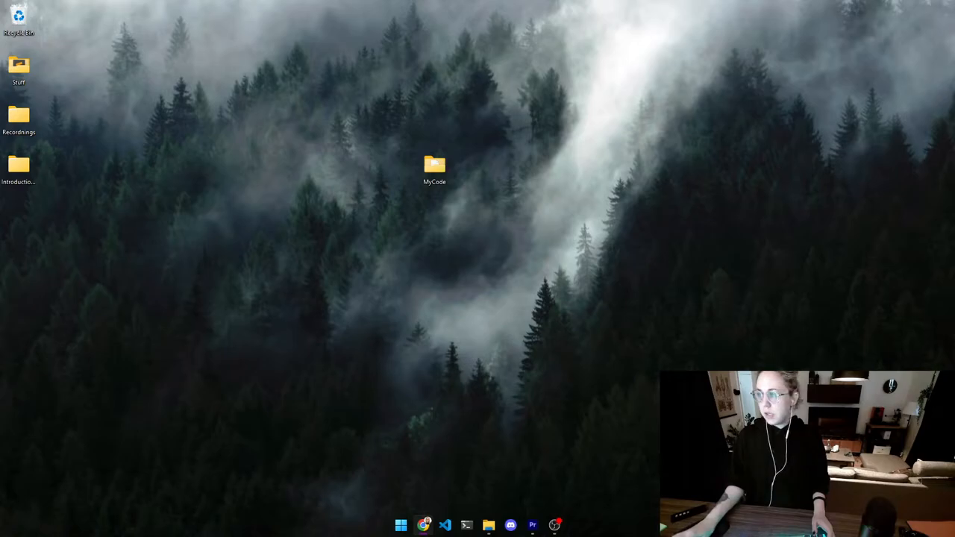
Step: Search for vscode and open the 'Visual Studio Code - Code Editing. Redefined' result
left_click(423, 522)
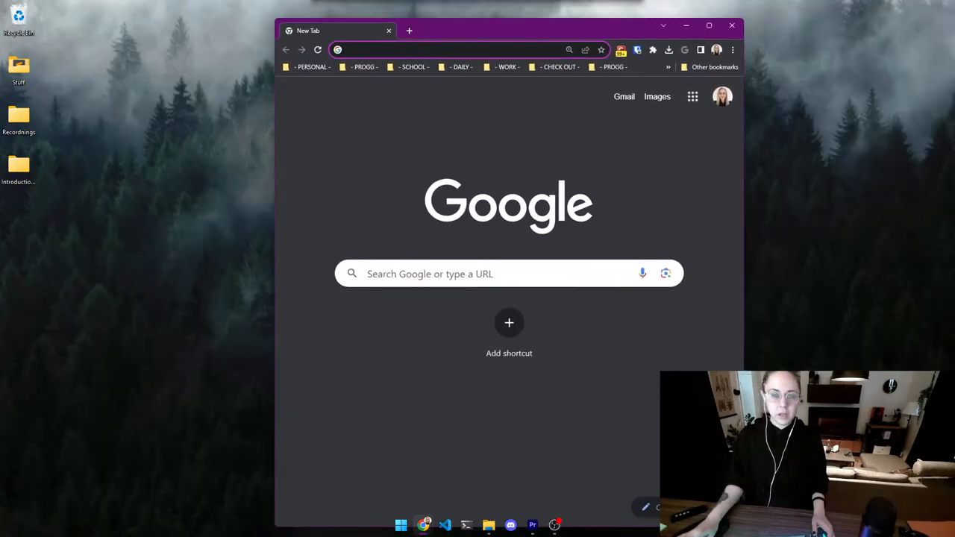
type("variables simple explanation programming javascript")
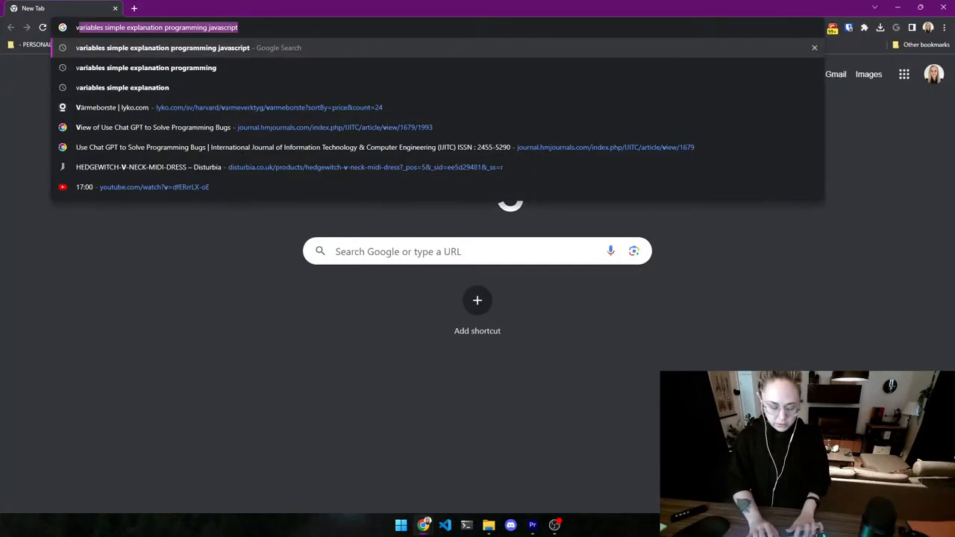
type("vs")
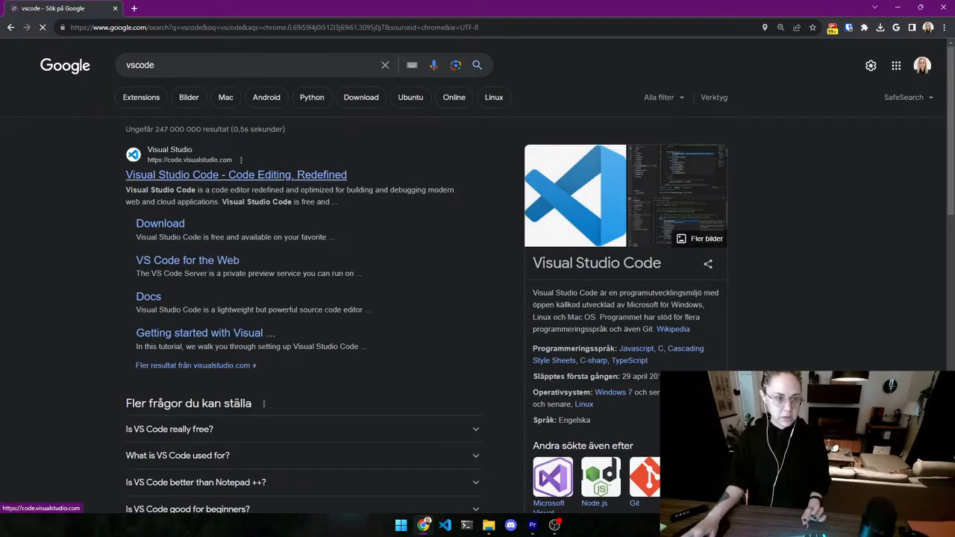
left_click(236, 174)
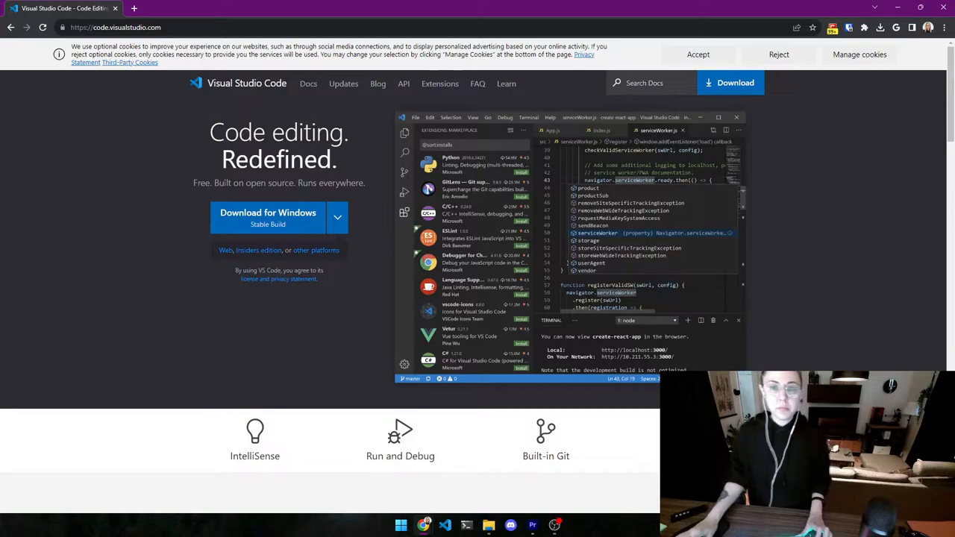
left_click(337, 217)
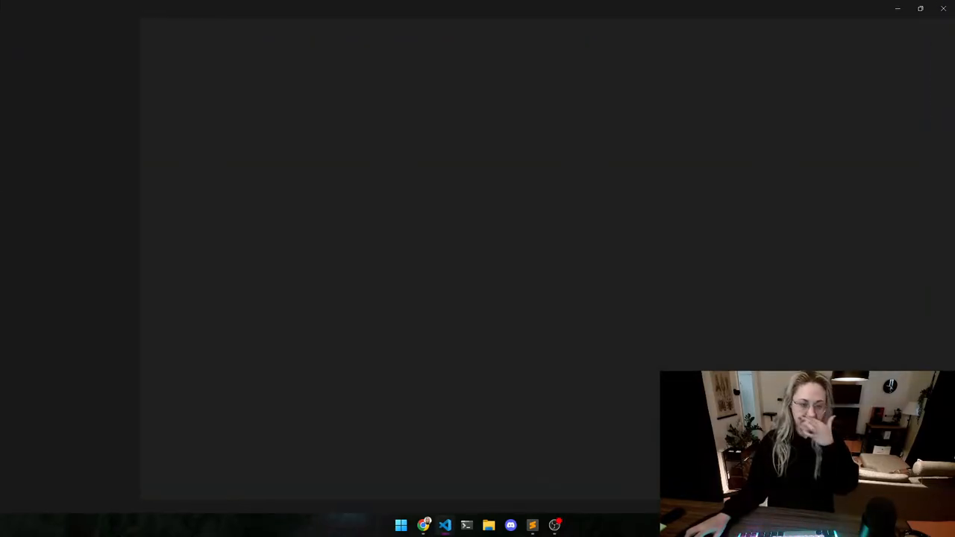
Step: Launch VS Code from the taskbar, browse the Explorer sidebar, and dismiss Windows search
left_click(446, 524)
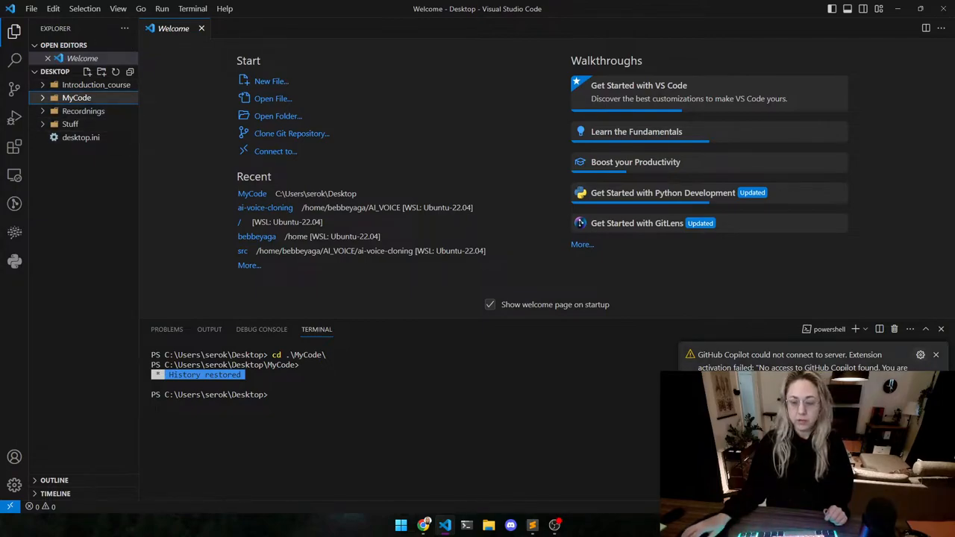
left_click(936, 354)
type("po")
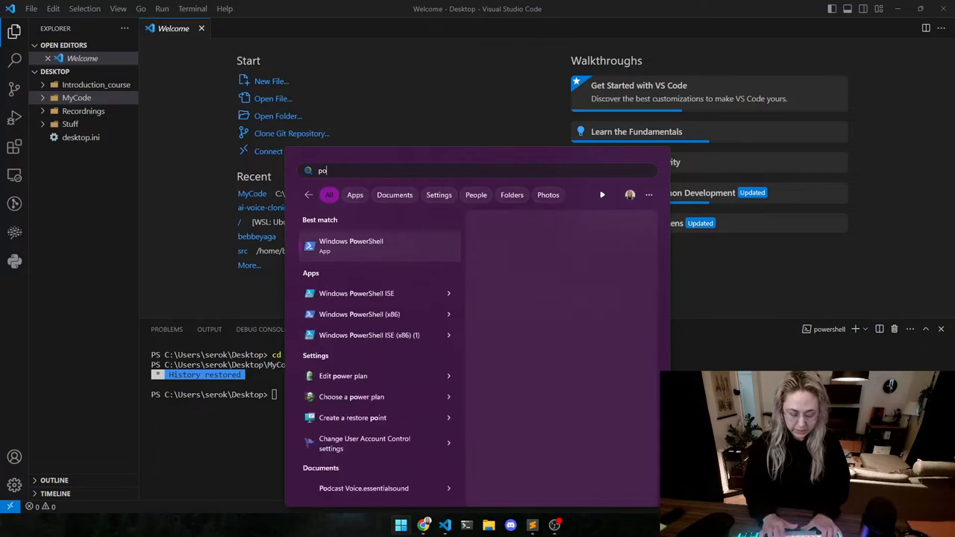
key("Escape")
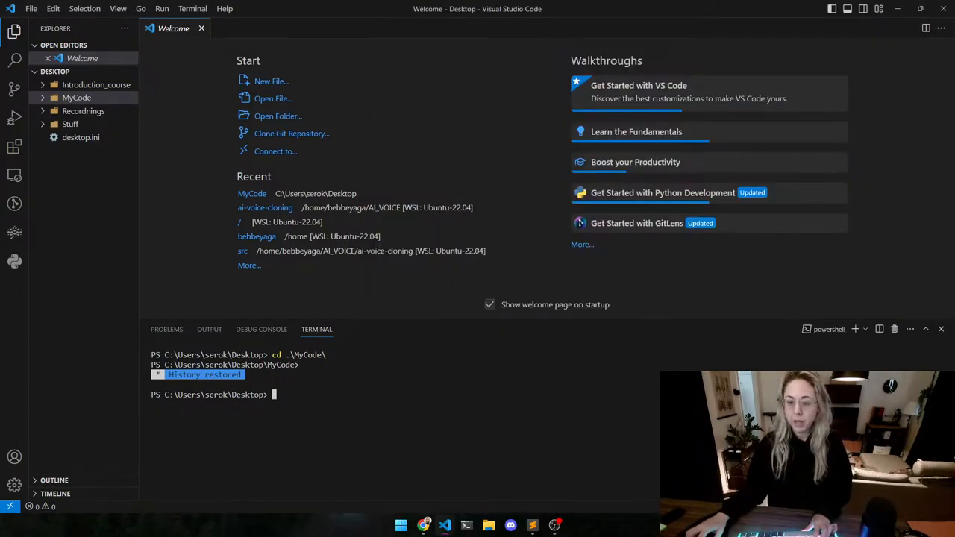
mouse_move(858, 328)
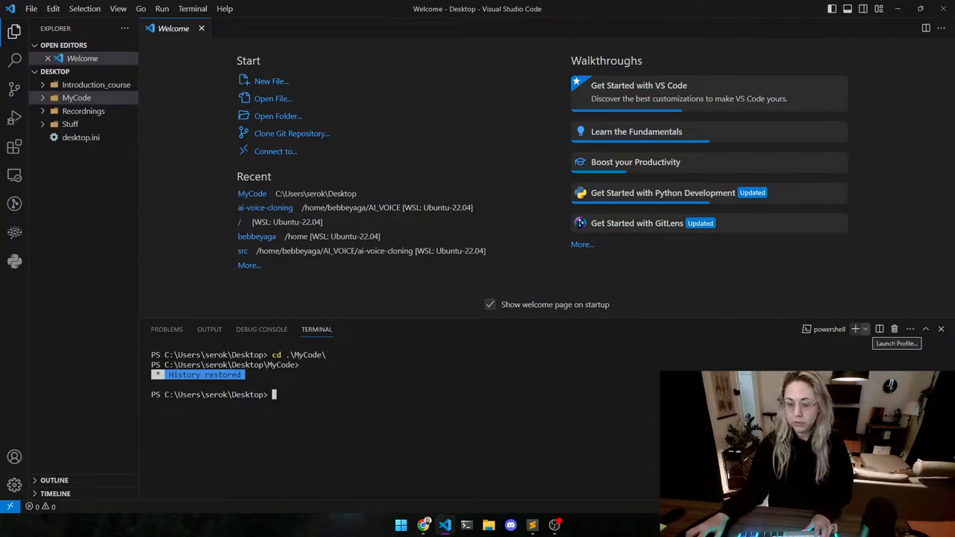
Step: Start a Git Bash terminal and run cd MyCode/ to list its two files
left_click(866, 329)
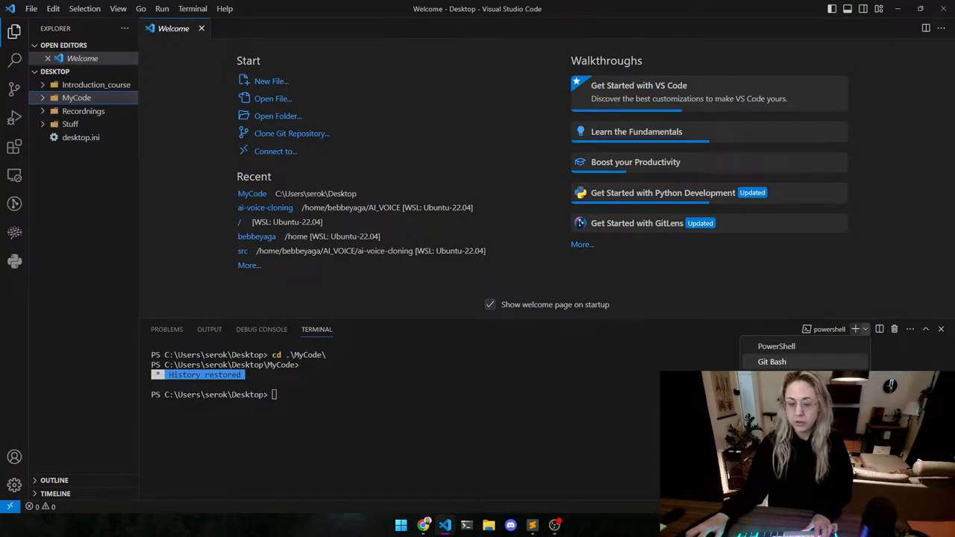
left_click(771, 361)
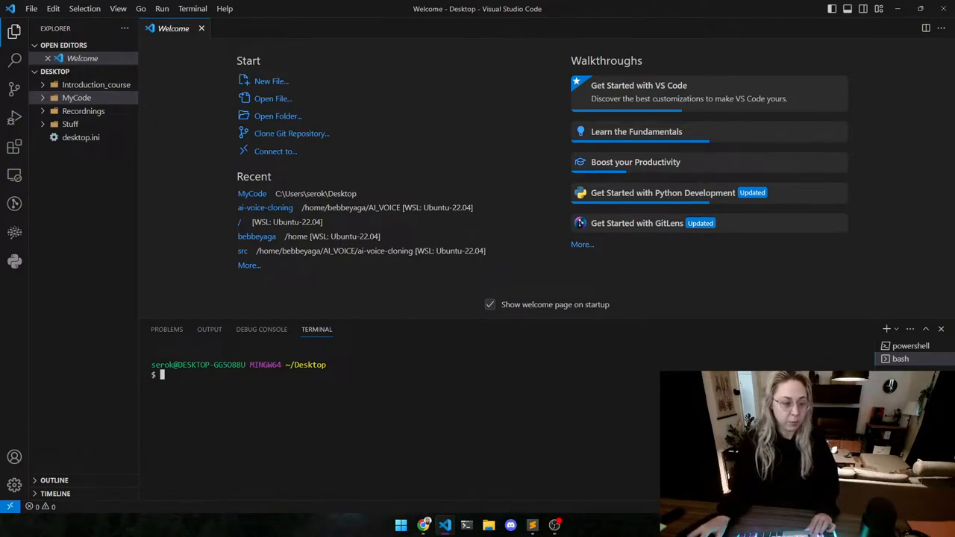
type("cd")
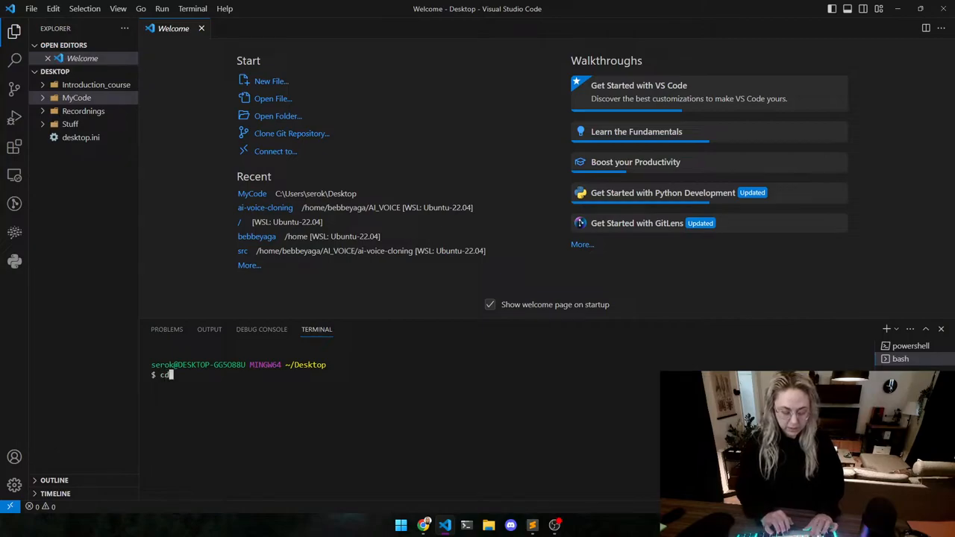
type("MyCode/")
type("ls")
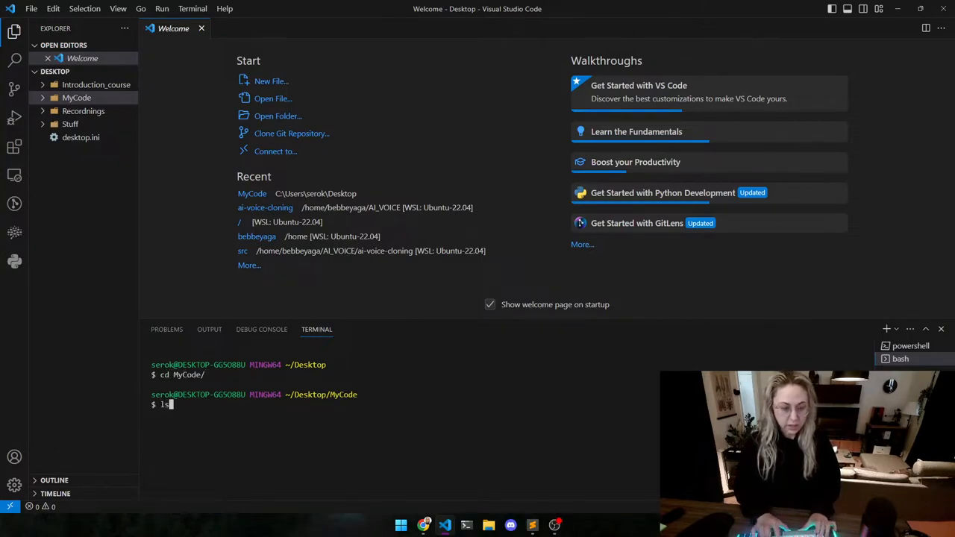
key("Enter")
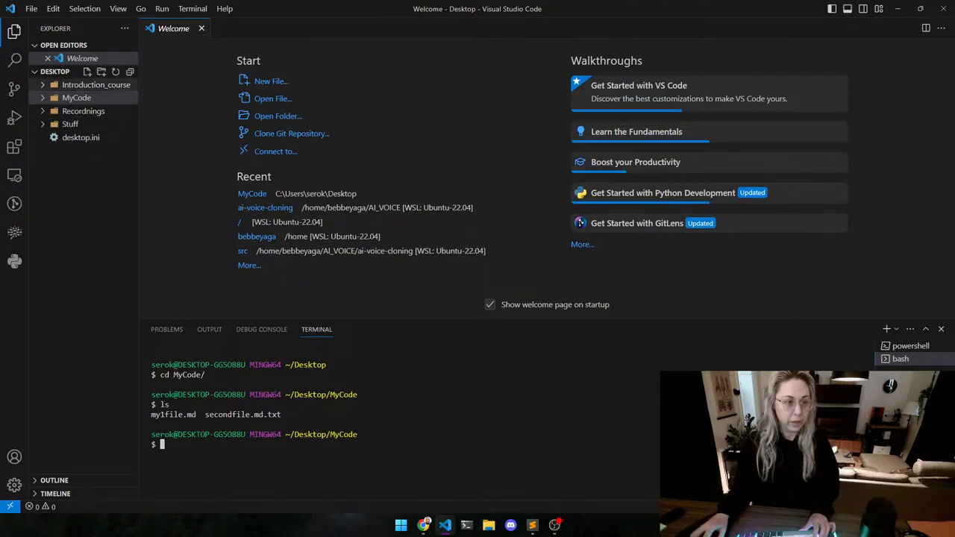
left_click(87, 84)
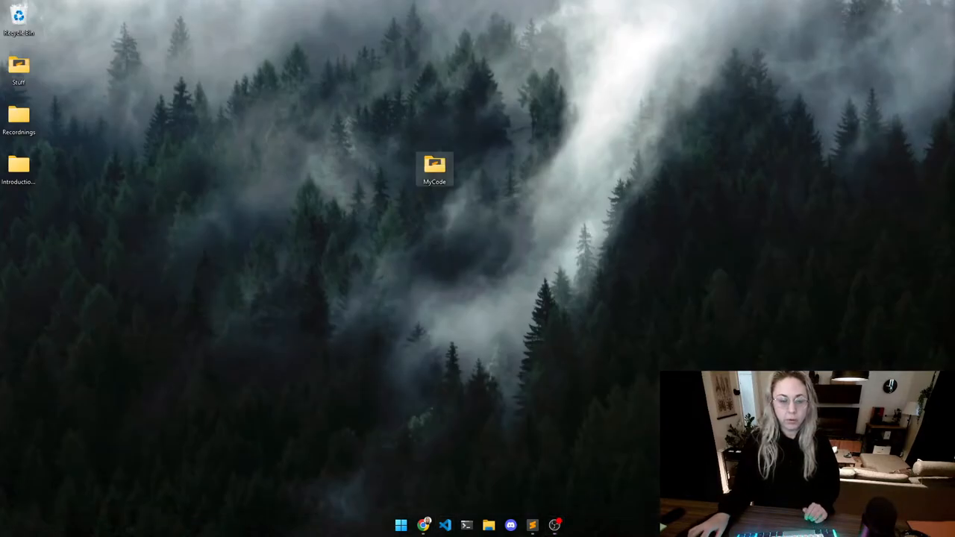
Step: Open the desktop MyCode folder and launch it with 'Open with Code'
double_click(435, 164)
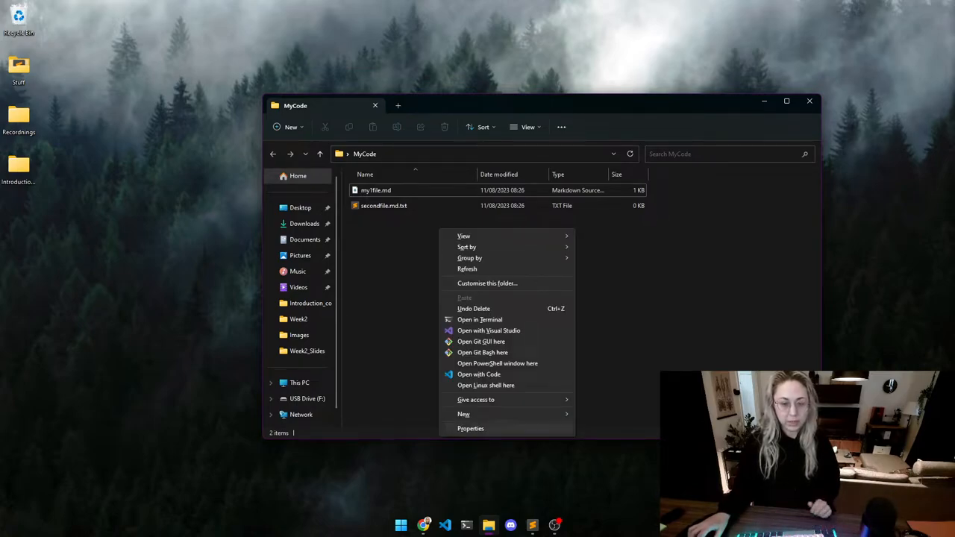
mouse_move(478, 374)
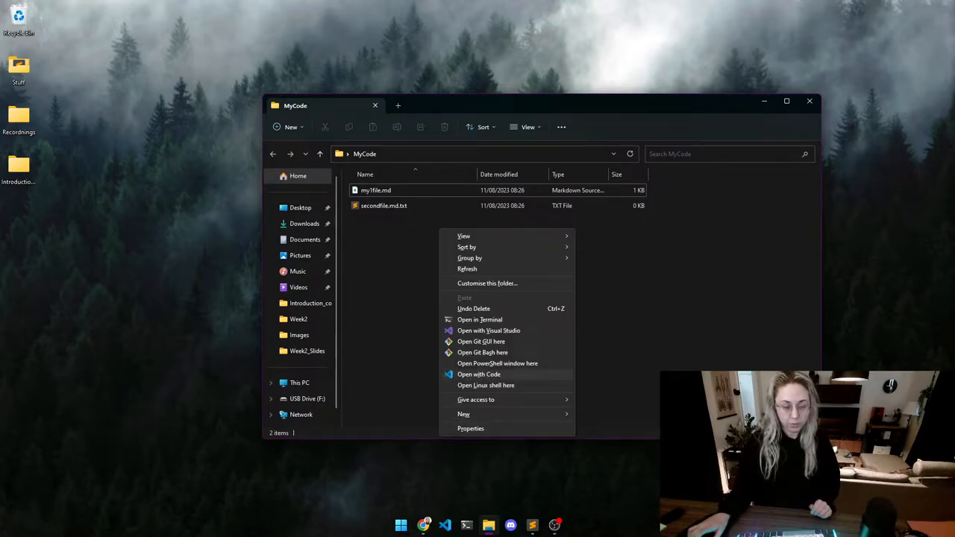
left_click(478, 374)
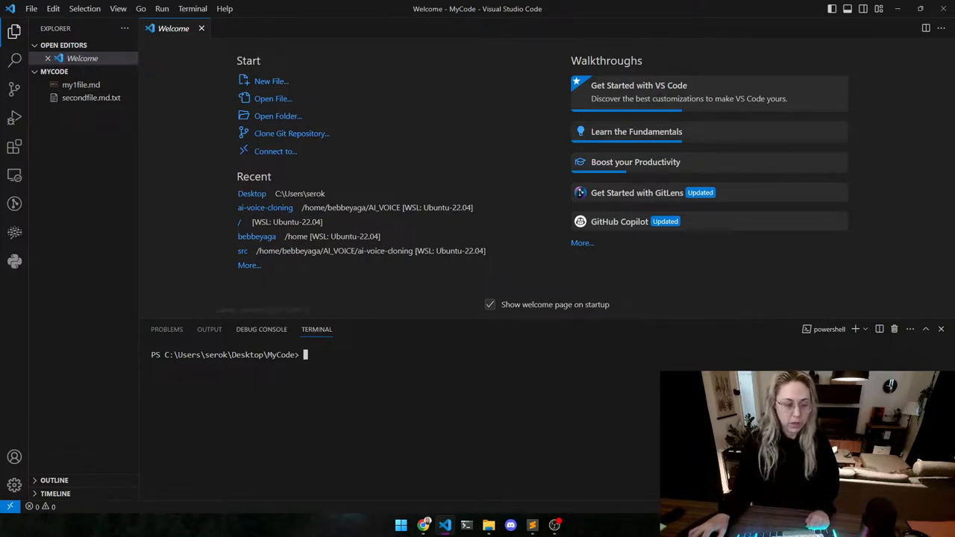
mouse_move(261, 329)
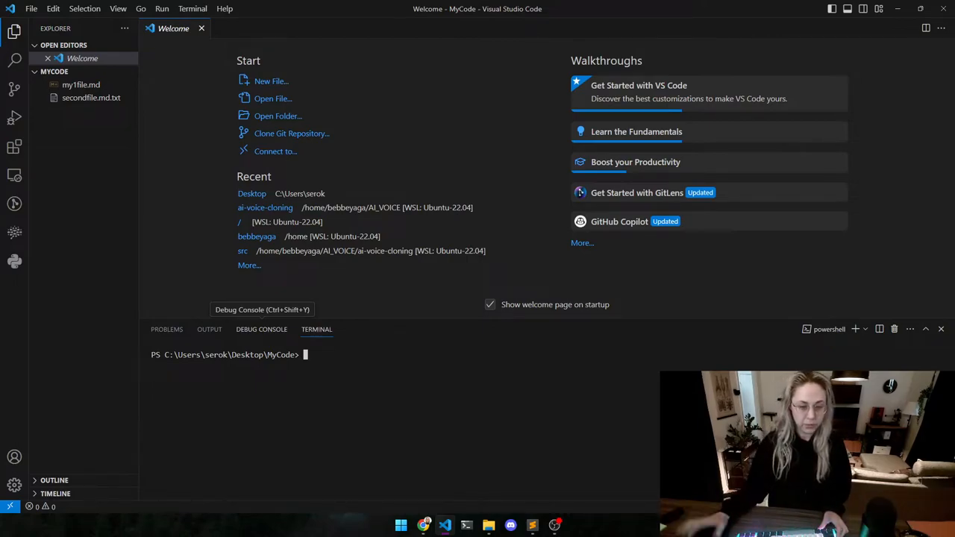
Step: Add a Git Bash terminal to the terminal panel, opened in MyCode
left_click(865, 329)
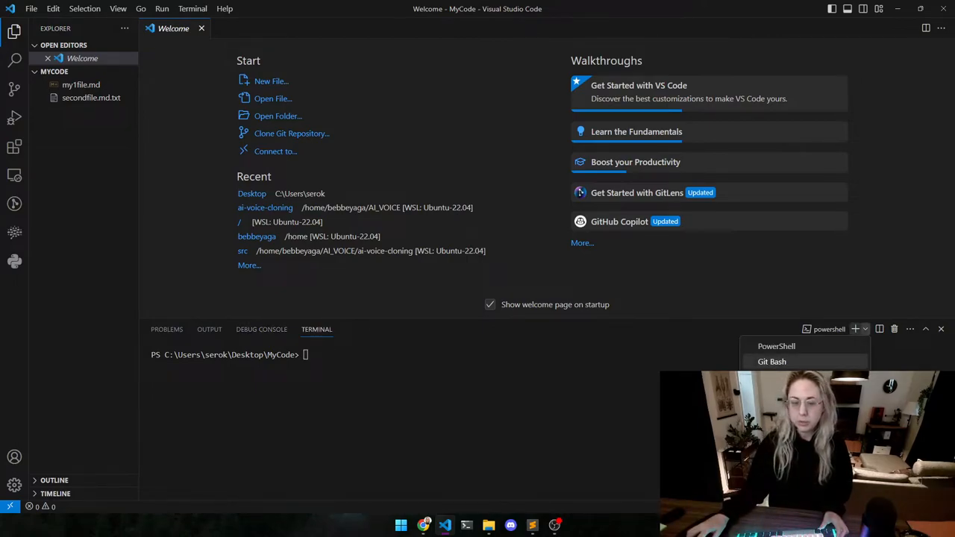
left_click(772, 361)
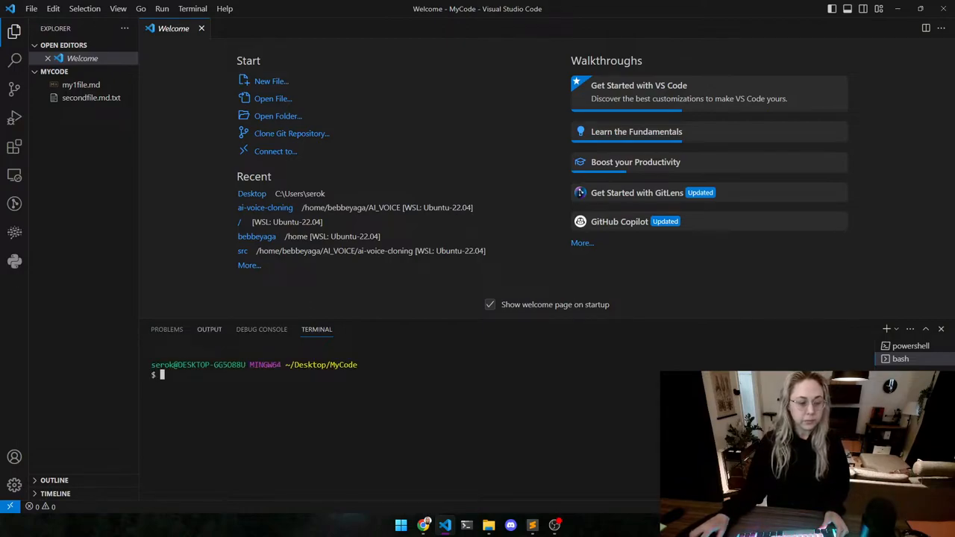
left_click(166, 330)
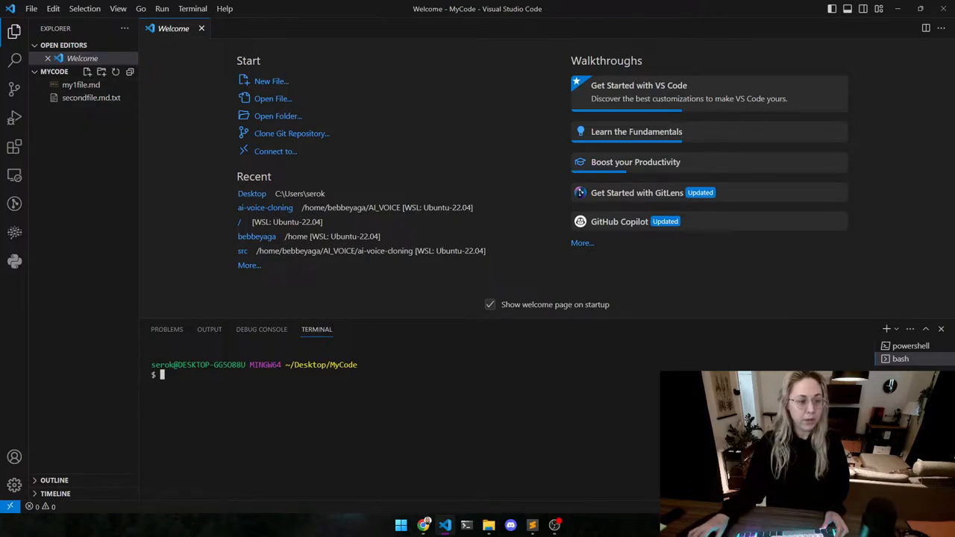
Step: Open secondfile.md.txt and my1file.md, selecting the words Lorem and cupidatat
double_click(91, 97)
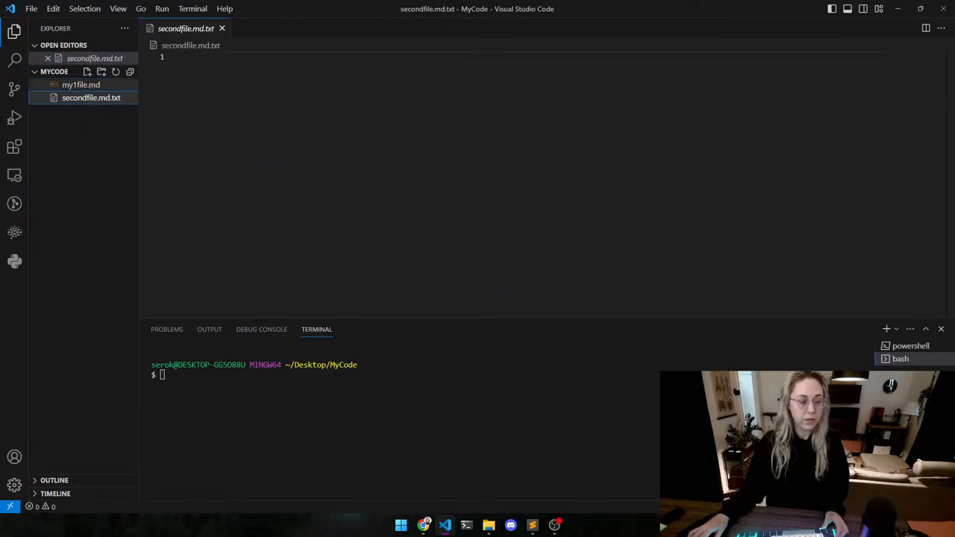
mouse_move(82, 84)
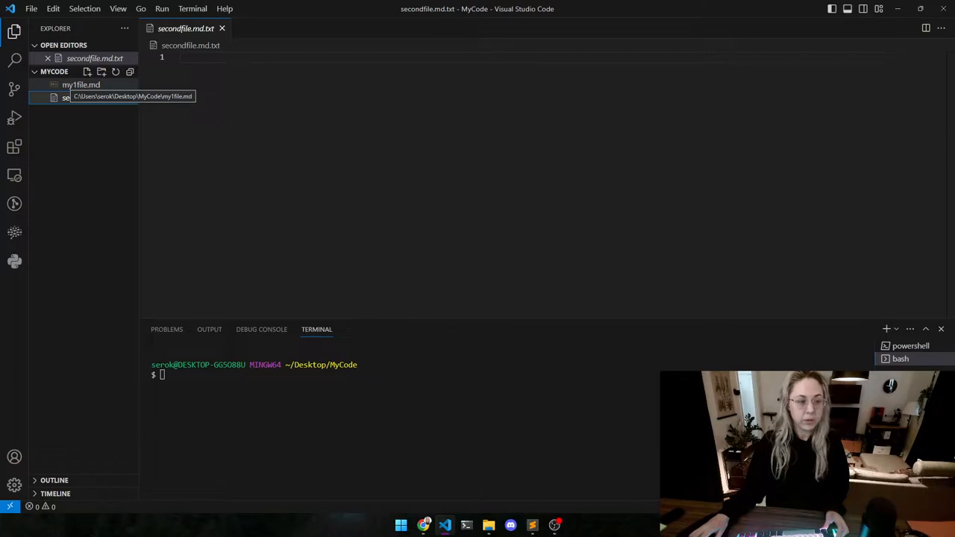
left_click(73, 84)
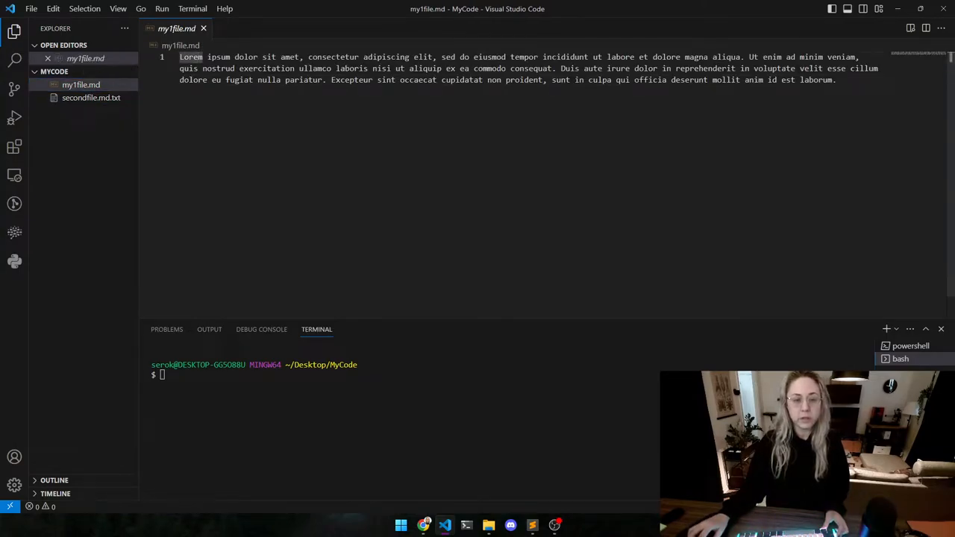
double_click(461, 80)
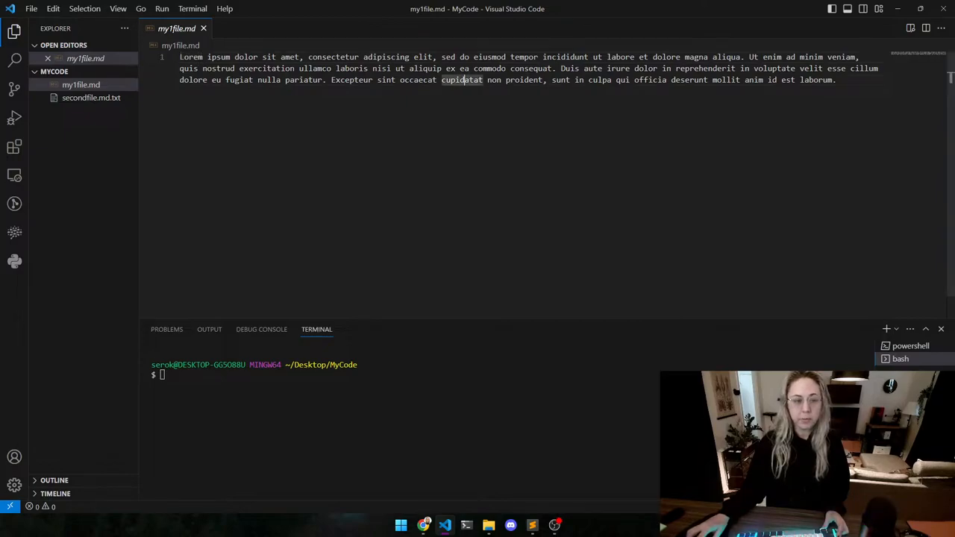
double_click(525, 80)
type("m")
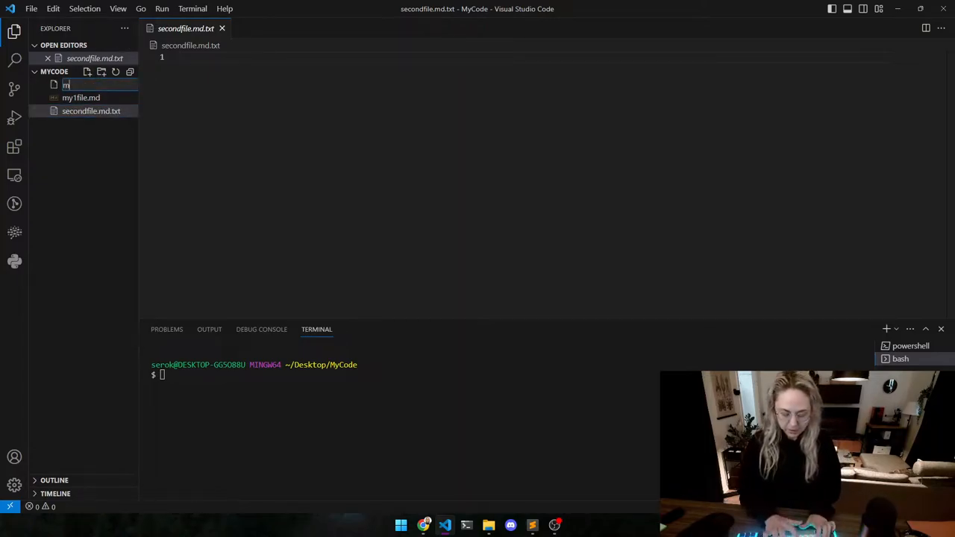
Step: Name the new MyCode file myFirstCodeFile.js
type("yFirstCode")
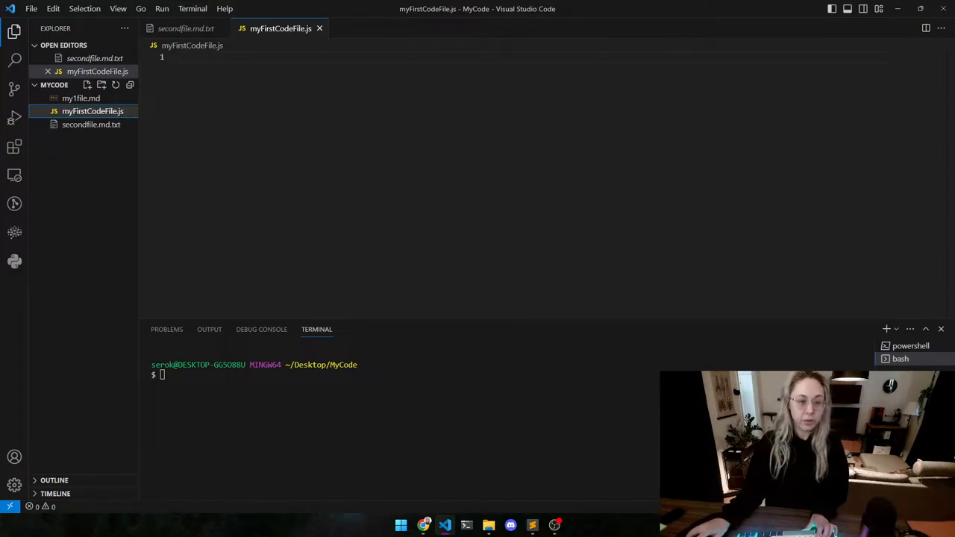
Step: Write 'let variable = 3' on line 1 and change it to const
type("let")
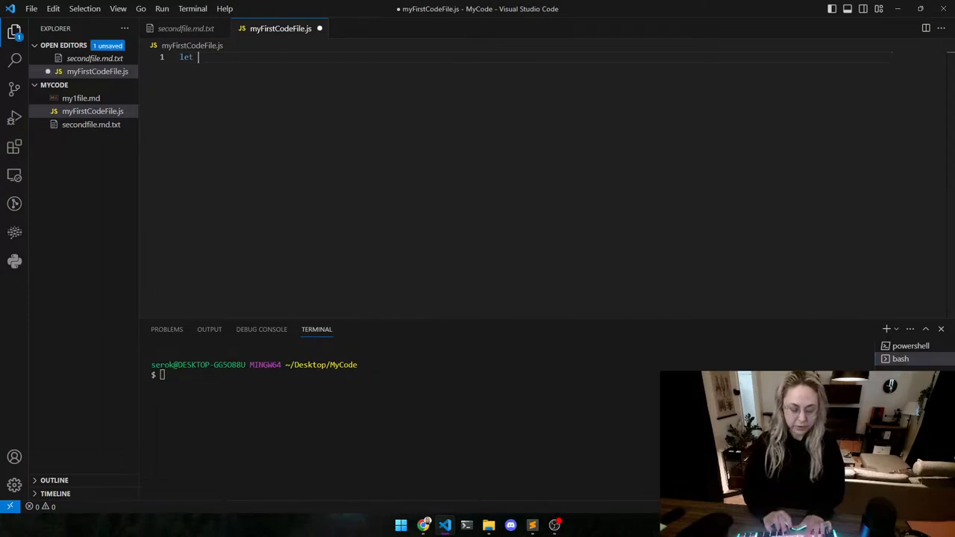
type("variable =")
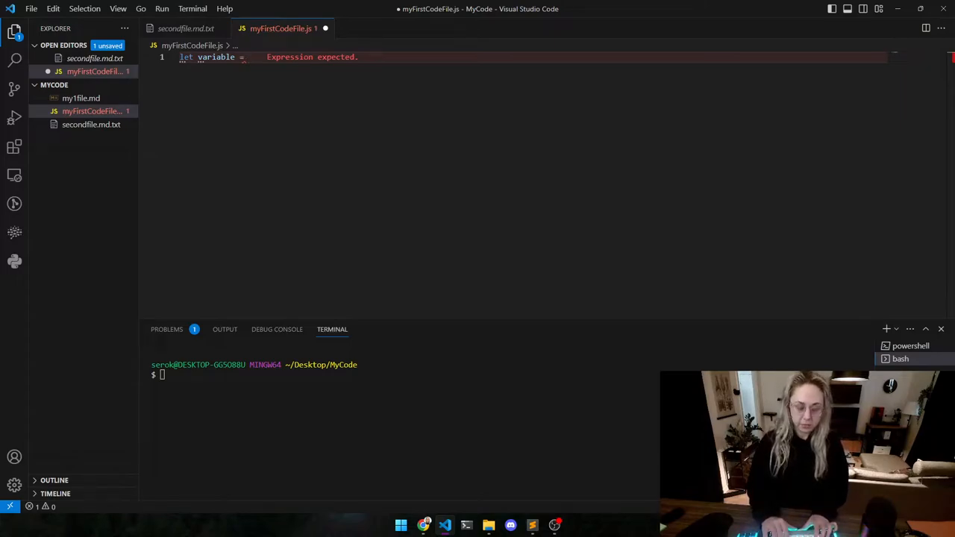
type("3")
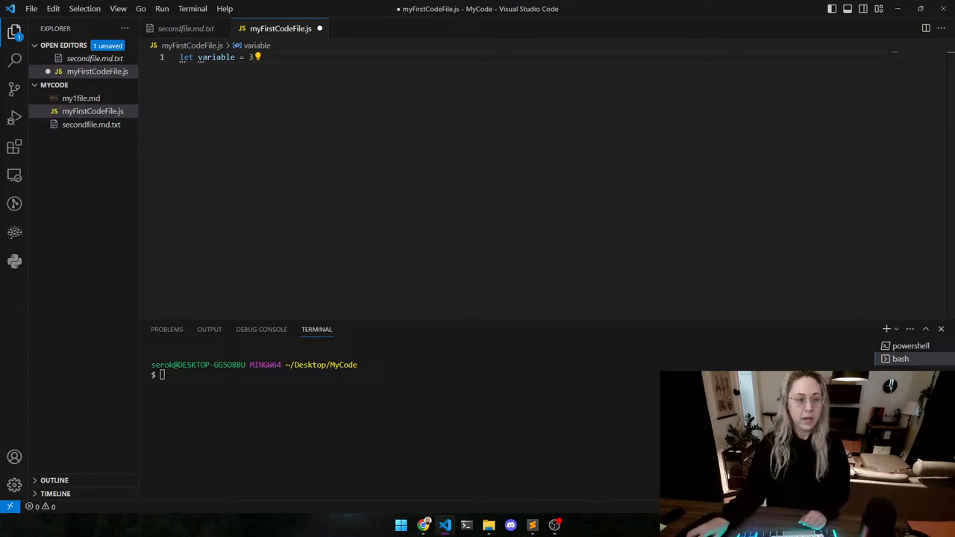
key("Backspace")
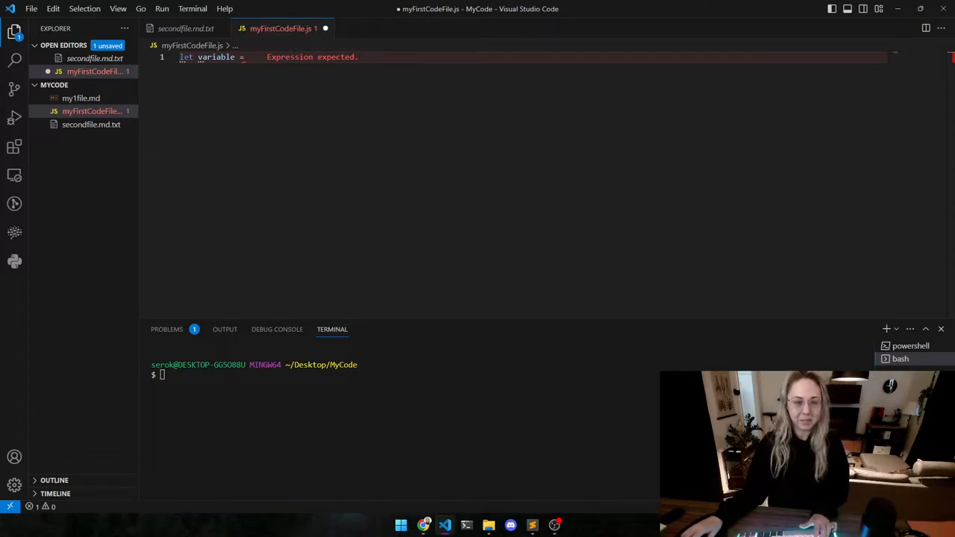
type("3")
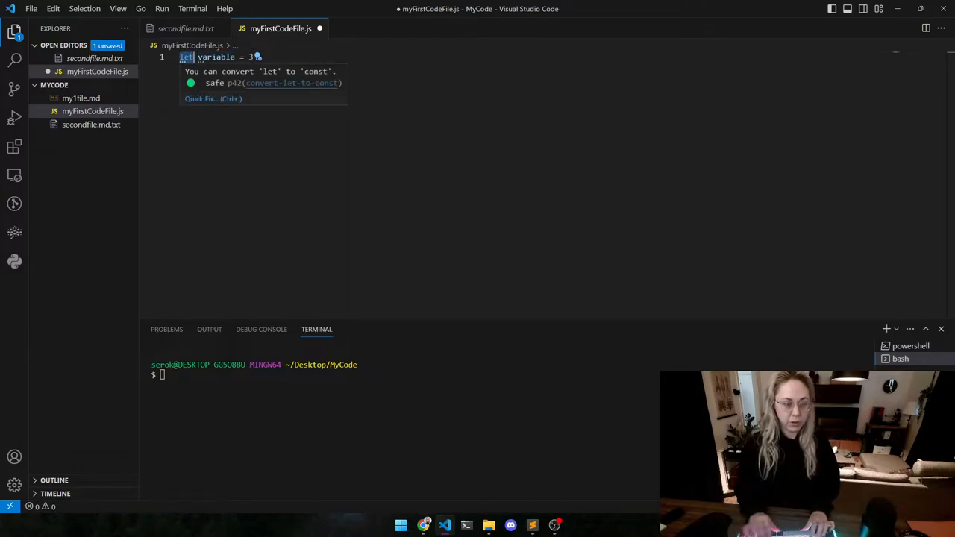
type("cont")
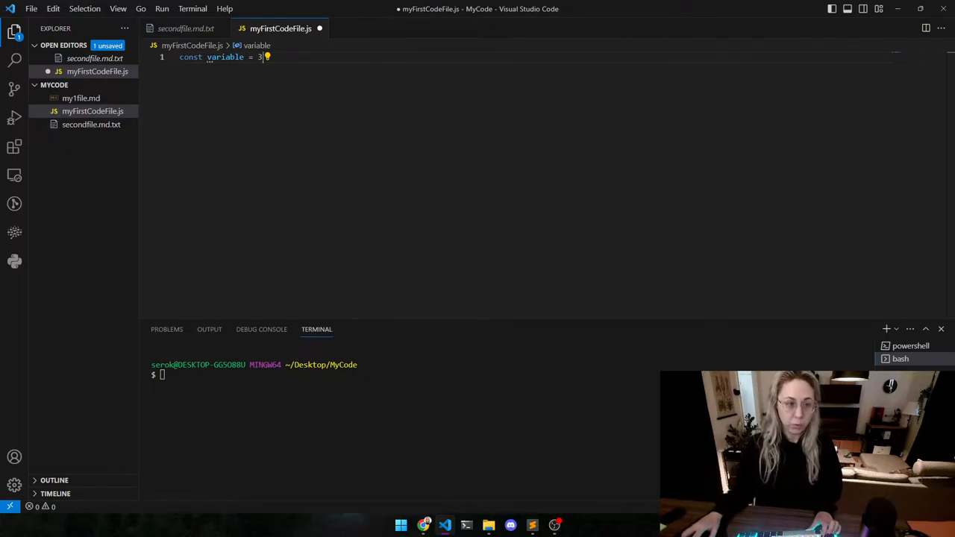
Step: Add a new PowerShell terminal beside the bash terminal
left_click(193, 9)
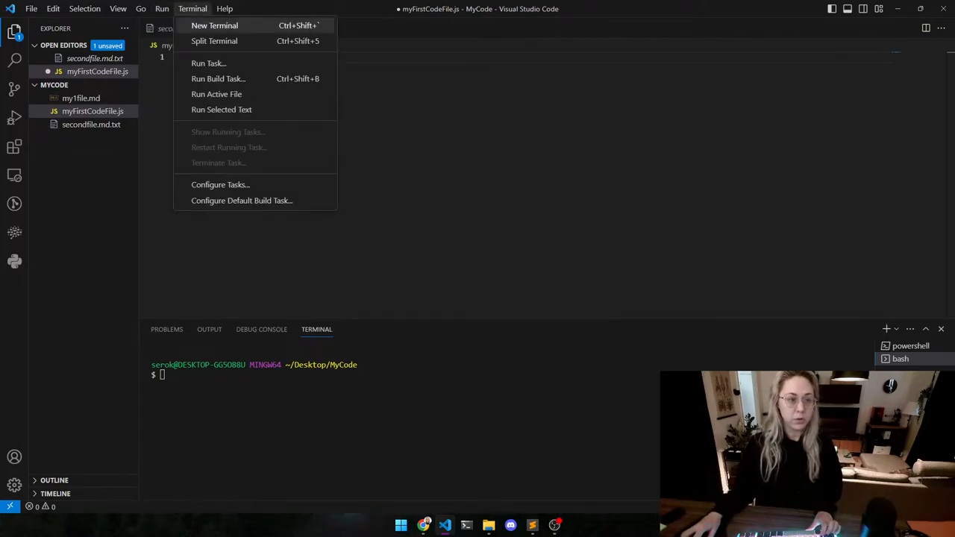
left_click(215, 25)
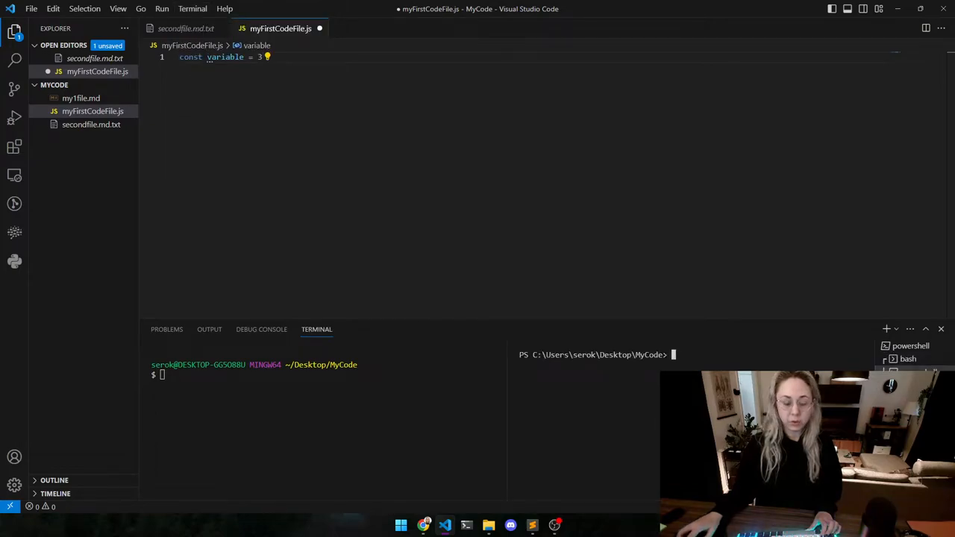
Step: Browse the Go and View menus, split the editor left, then close the extra split
left_click(140, 8)
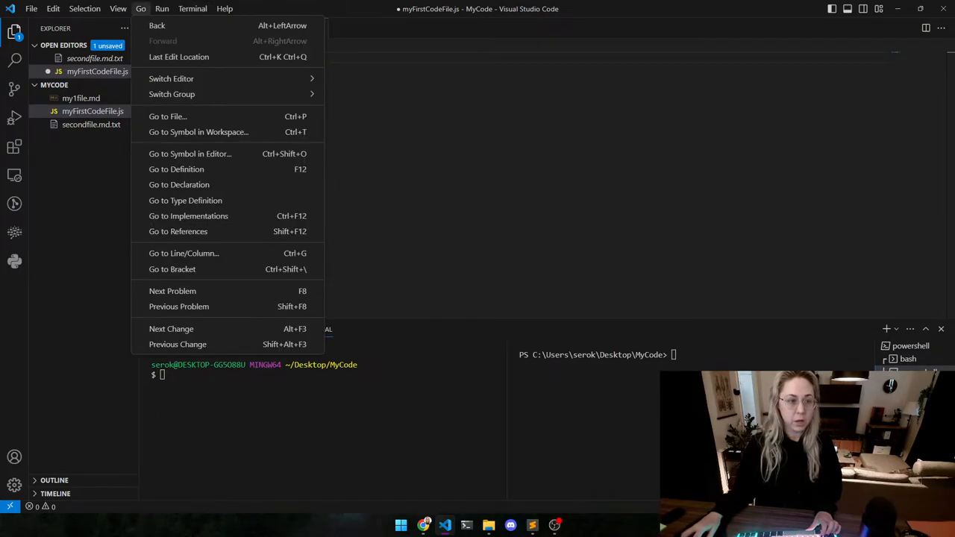
left_click(117, 9)
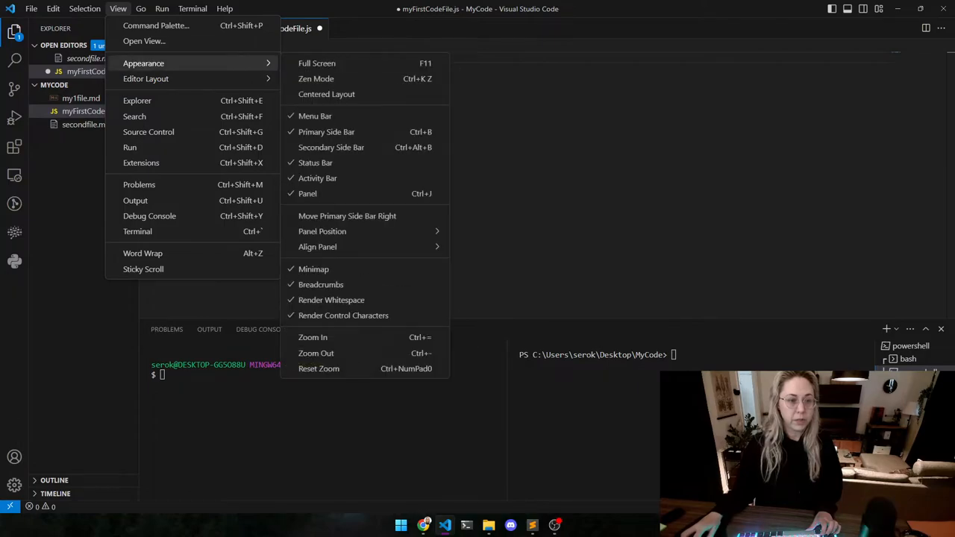
mouse_move(146, 78)
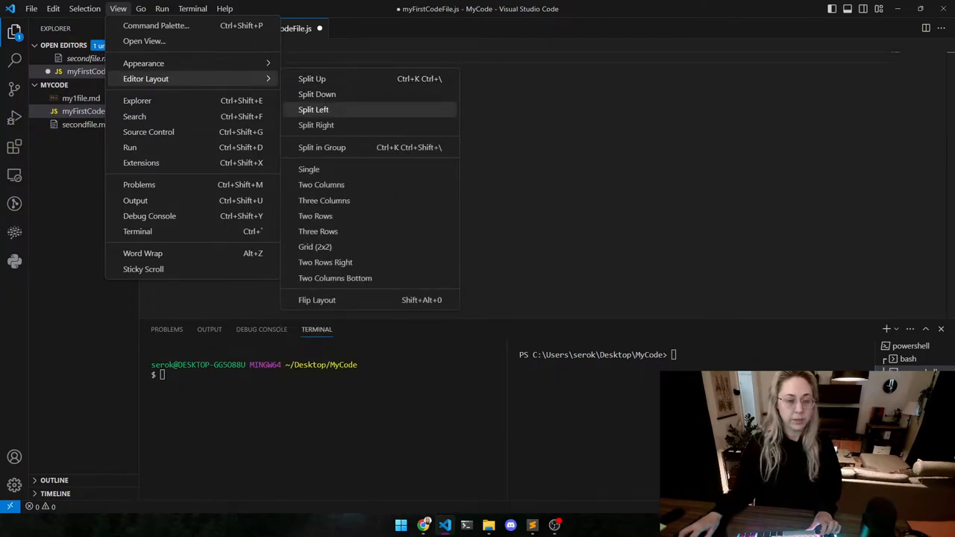
left_click(315, 125)
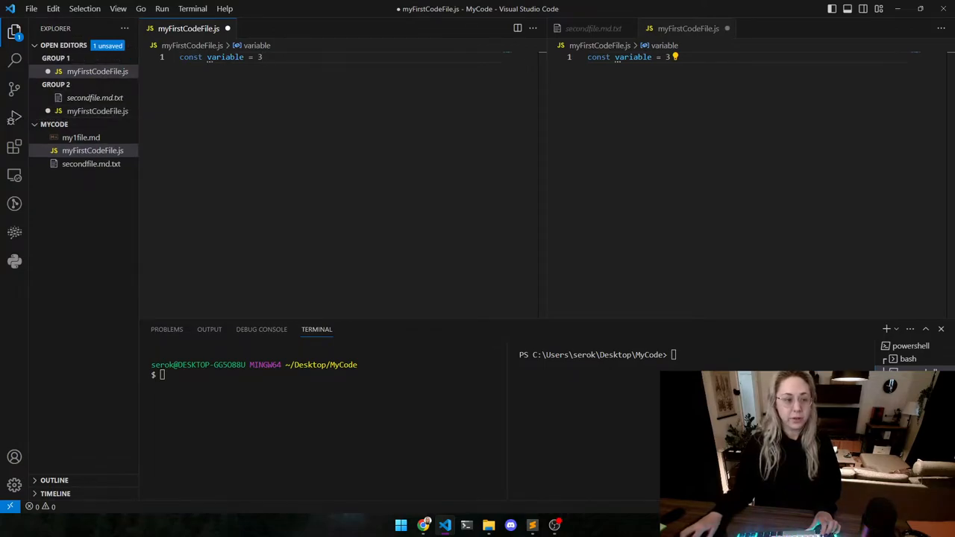
left_click(95, 98)
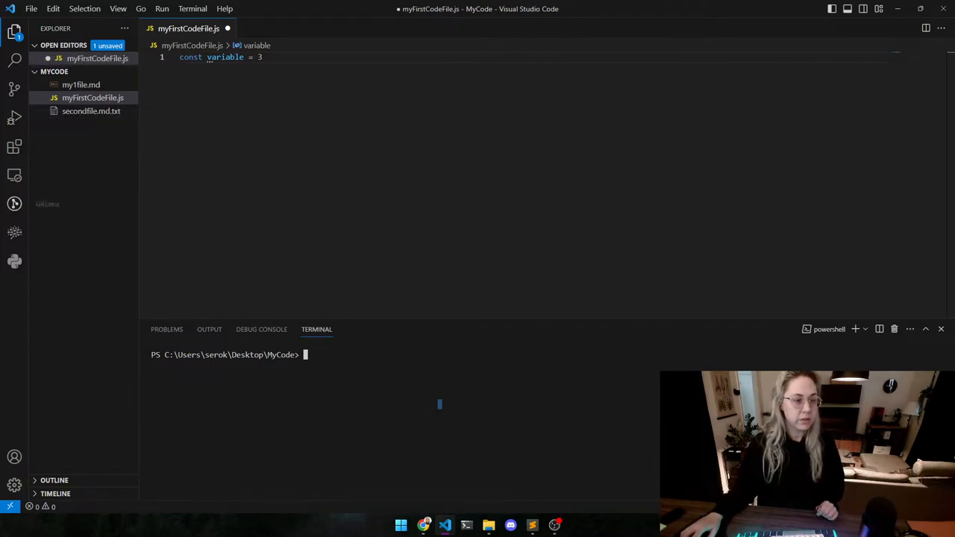
mouse_move(10, 29)
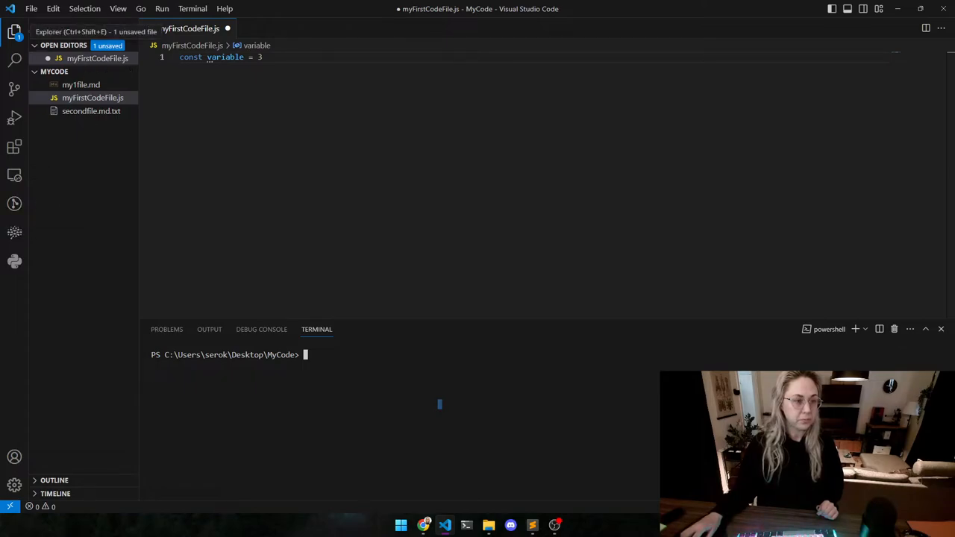
Step: Toggle the Explorer sidebar off and on, save myFirstCodeFile.js, and open the Search panel
left_click(12, 32)
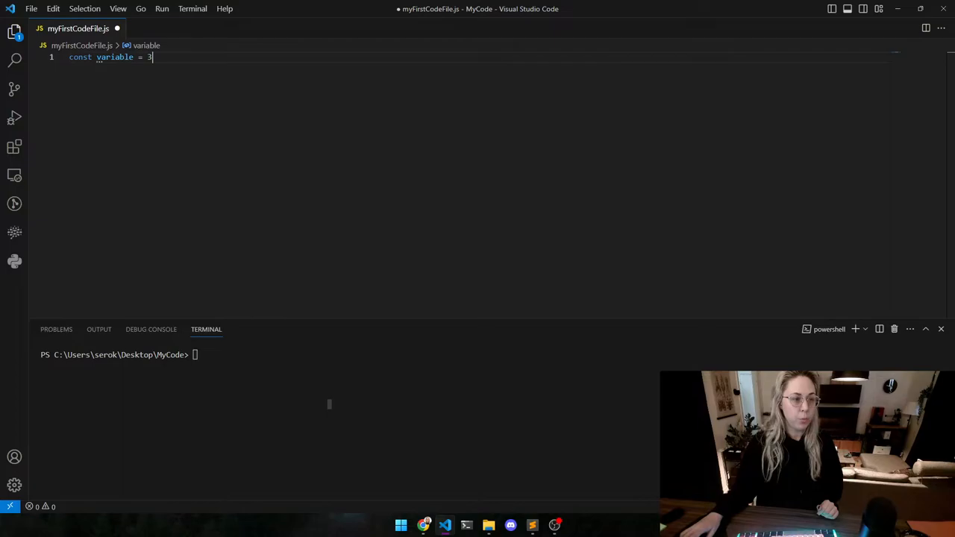
left_click(12, 33)
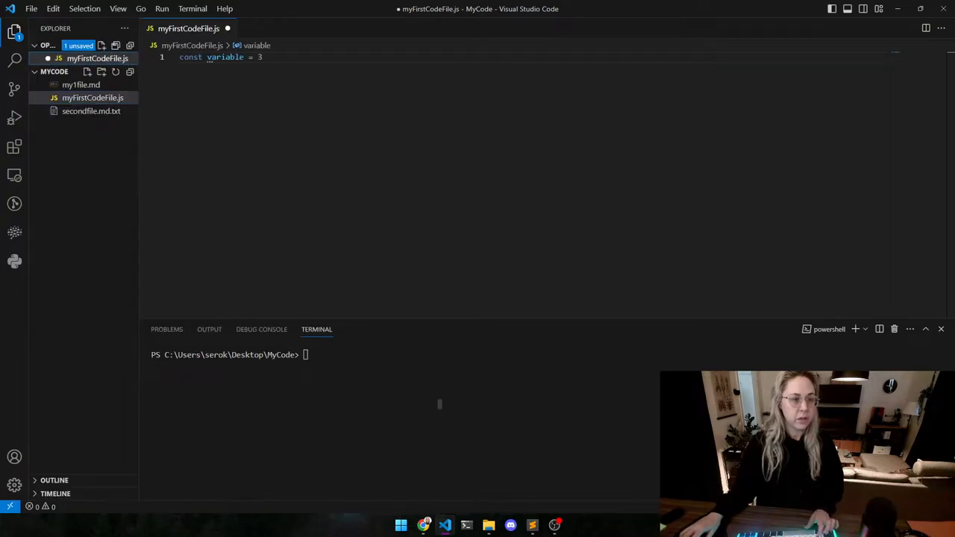
mouse_move(10, 33)
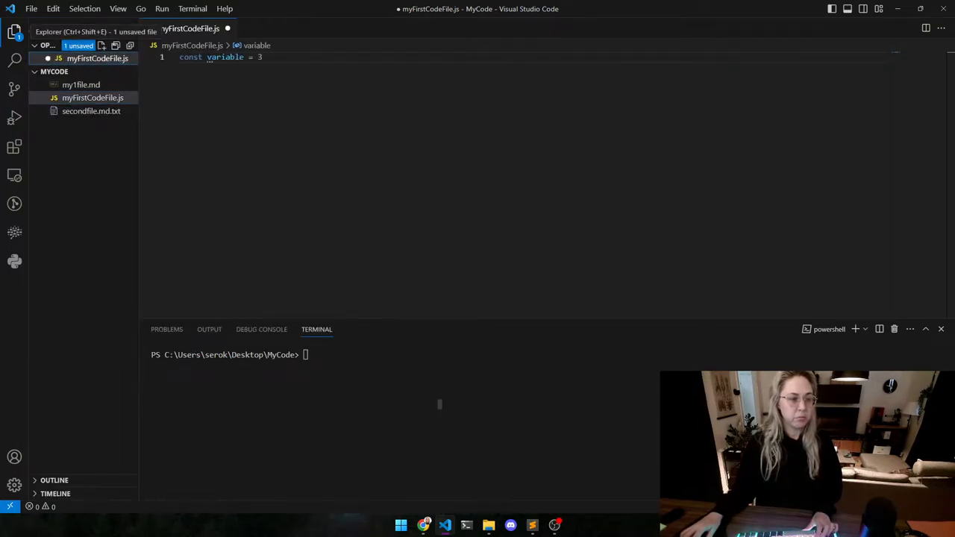
key("Ctrl+s")
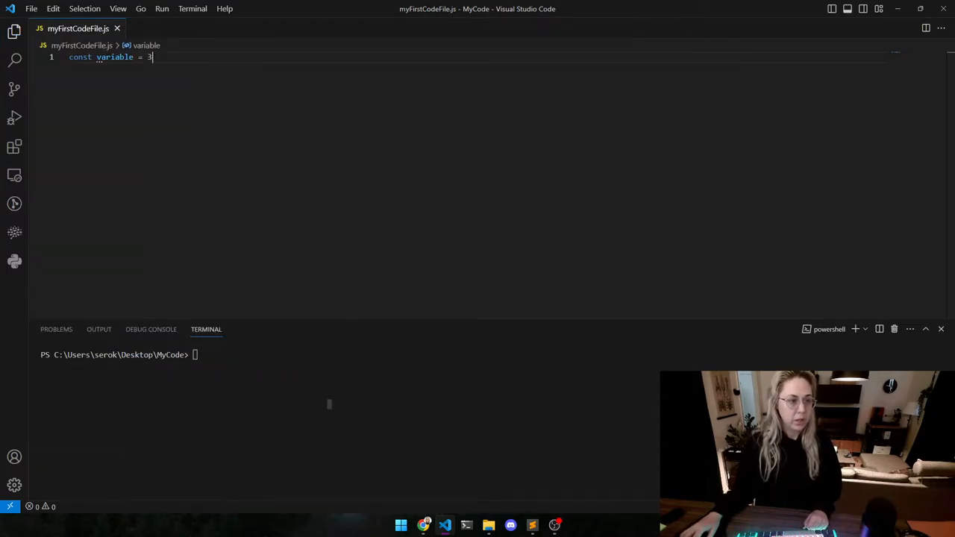
left_click(10, 31)
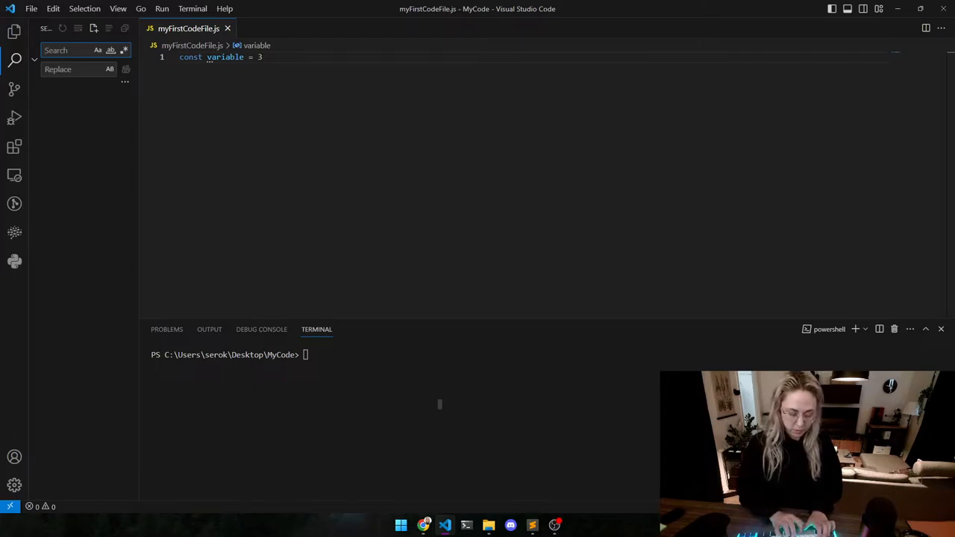
Step: Enter '3' in the workspace search field, returning one match in myFirstCodeFile.js
type("3")
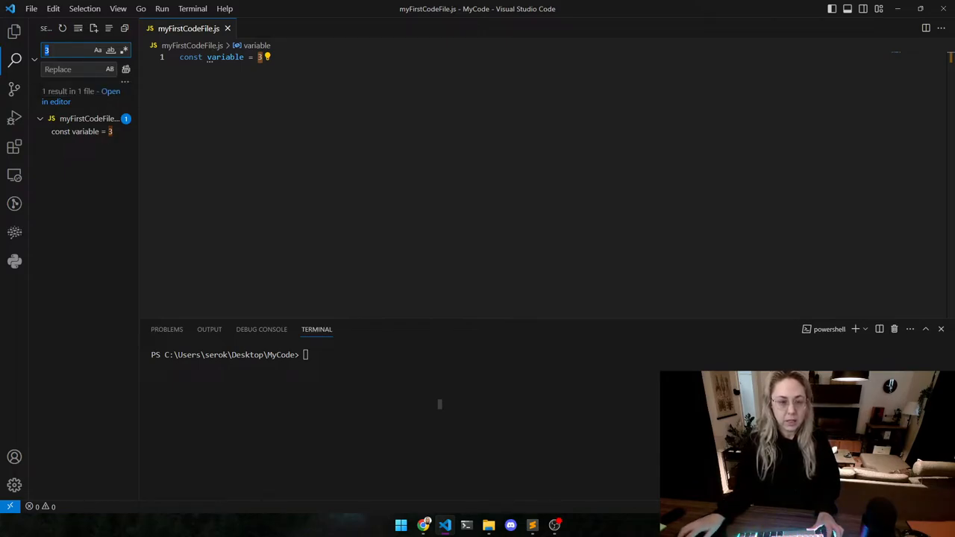
mouse_move(9, 89)
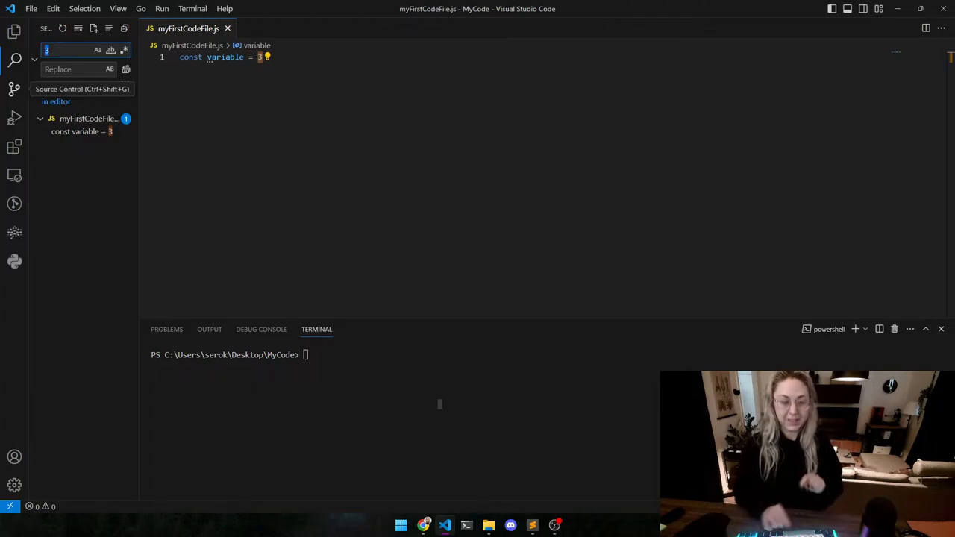
Step: View the Source Control panel showing no git repository, then the Run and Debug panel
left_click(13, 90)
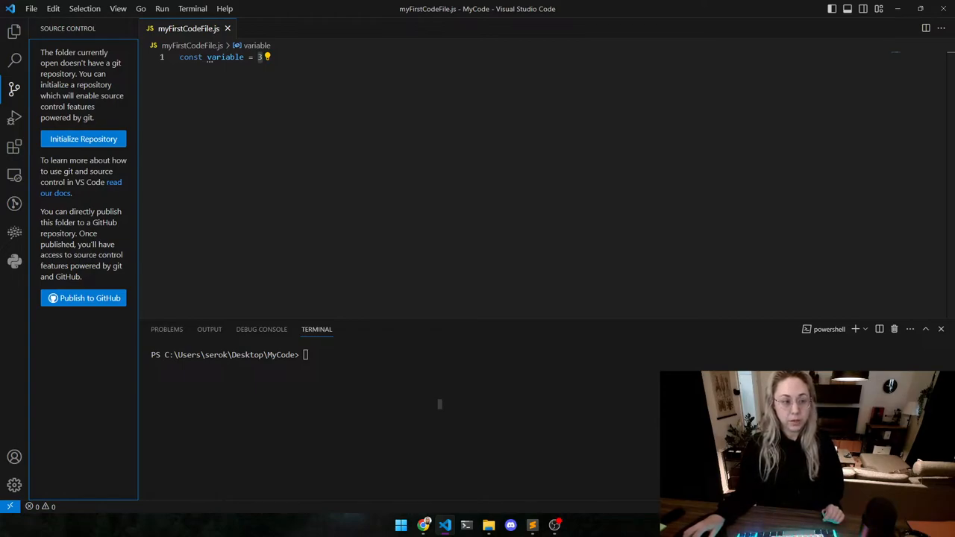
mouse_move(9, 89)
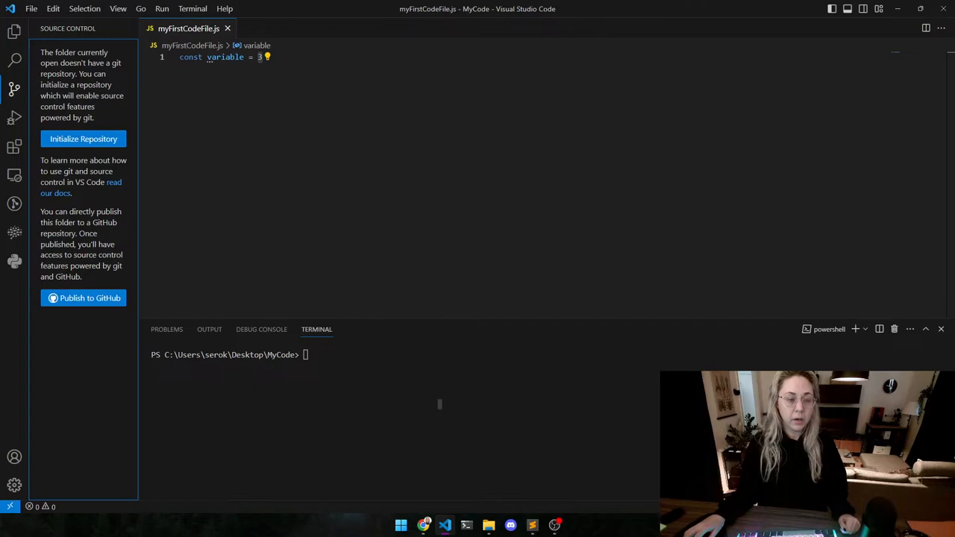
mouse_move(11, 88)
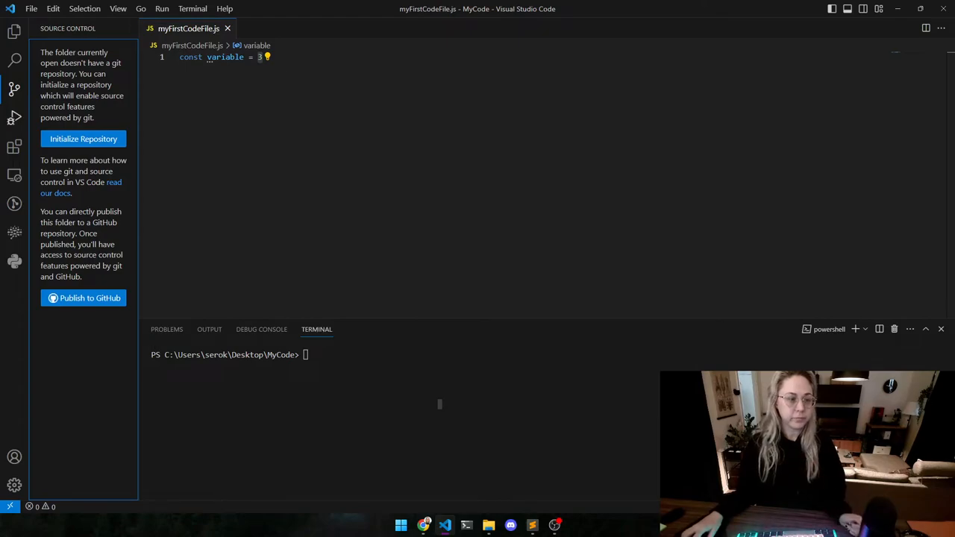
left_click(13, 117)
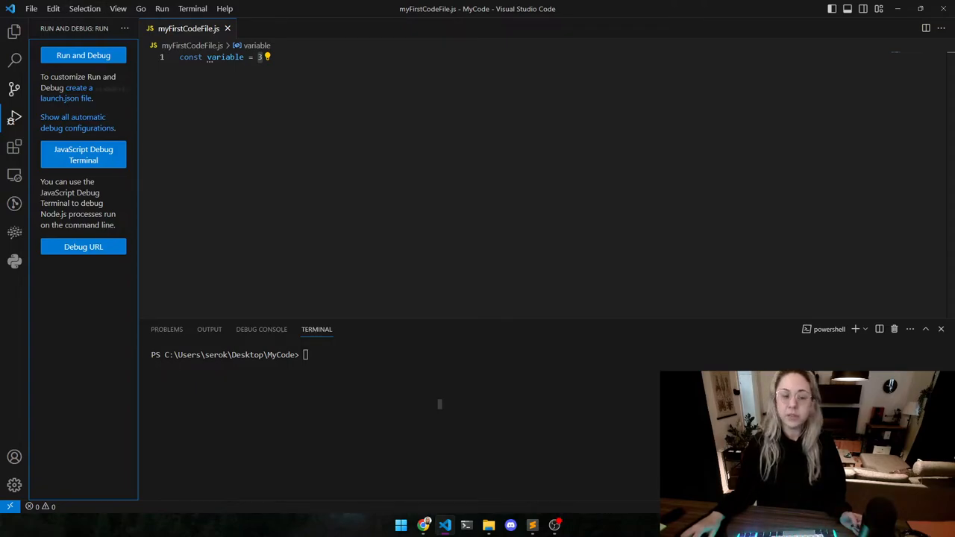
left_click(14, 146)
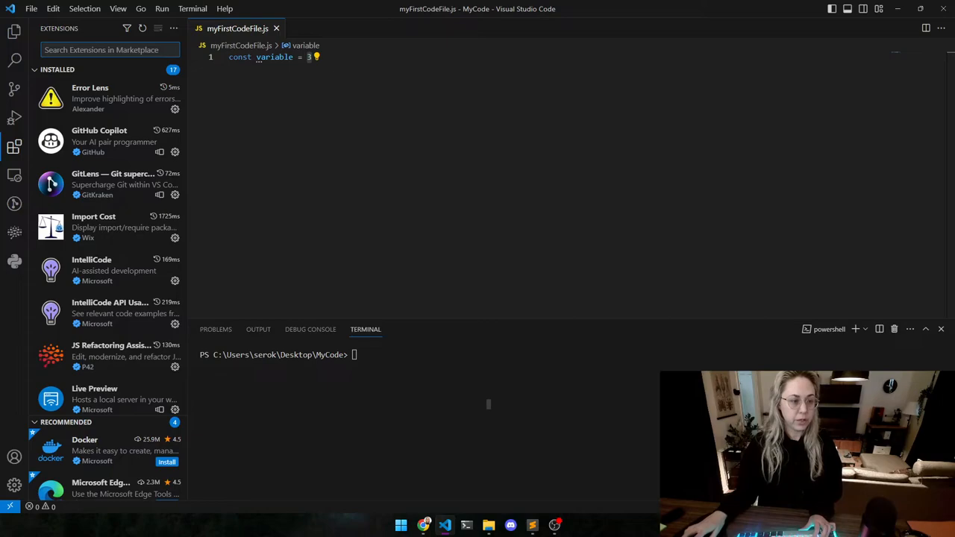
Step: Search extensions for 'mono' and 'dra', viewing the Monokai Pro and Dracula Official pages
type("dracula")
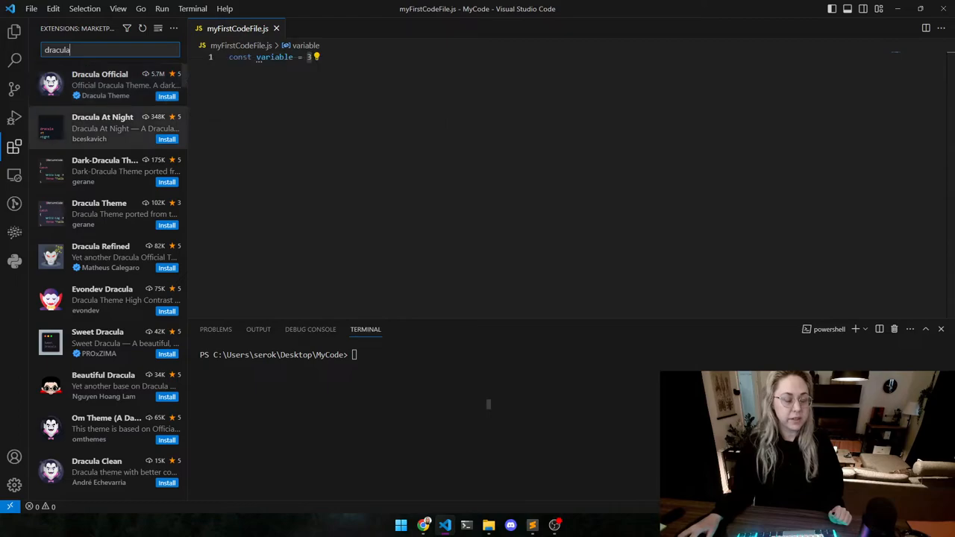
mouse_move(99, 82)
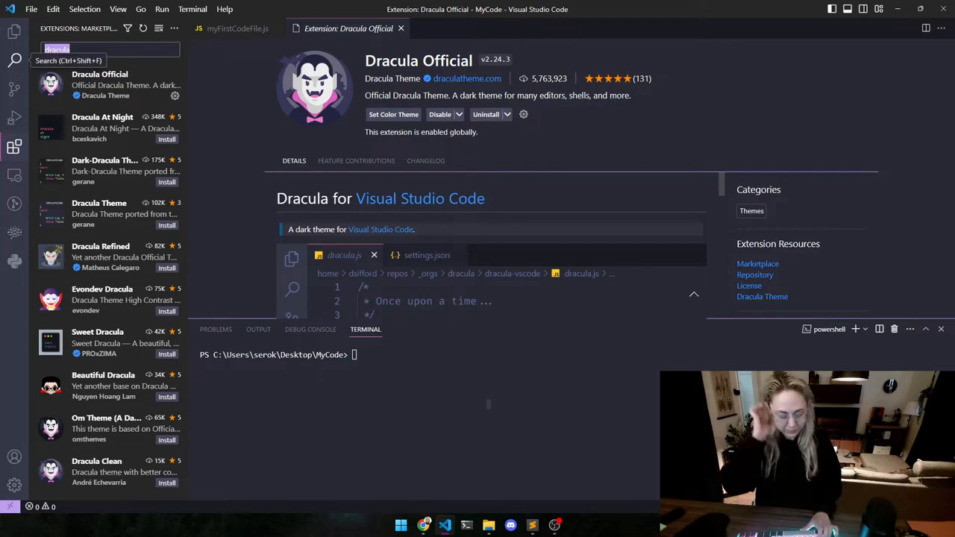
type("mono")
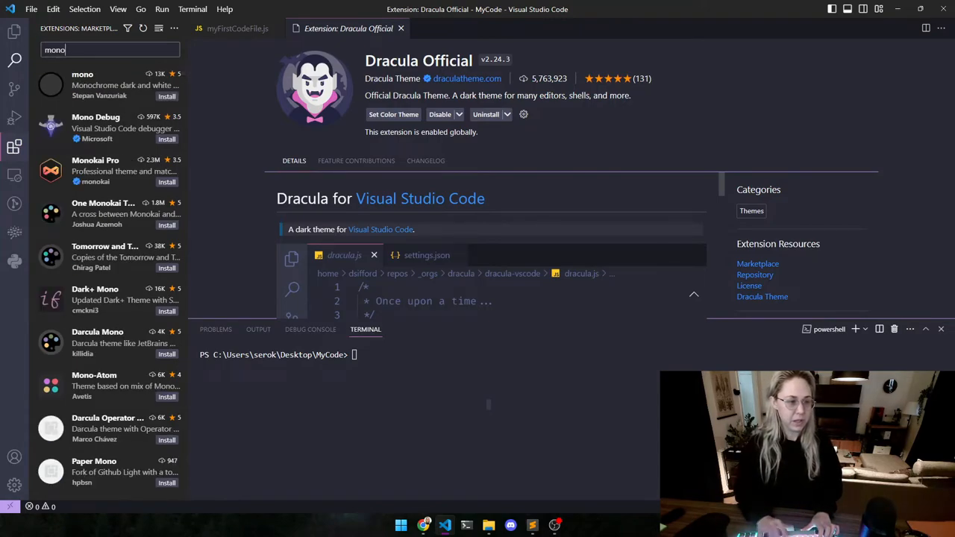
left_click(105, 171)
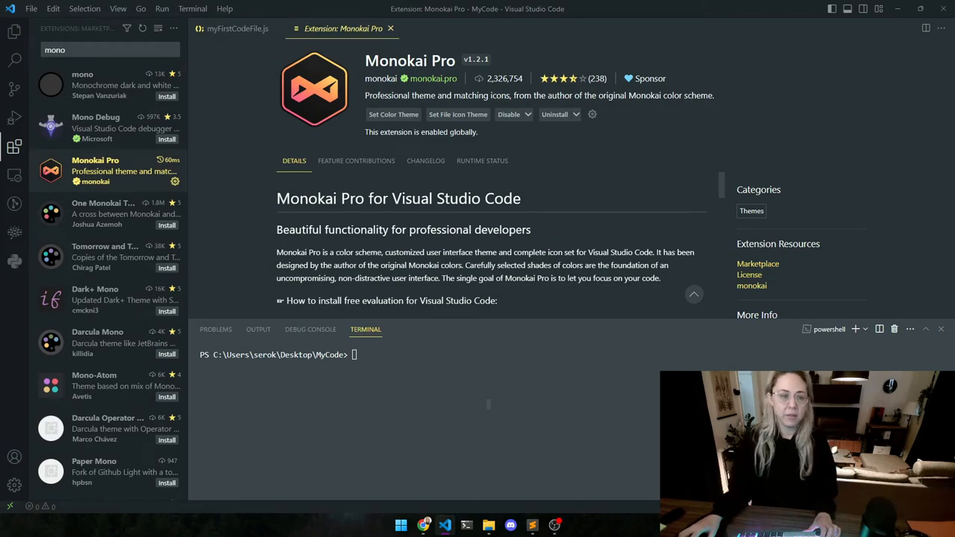
left_click(393, 114)
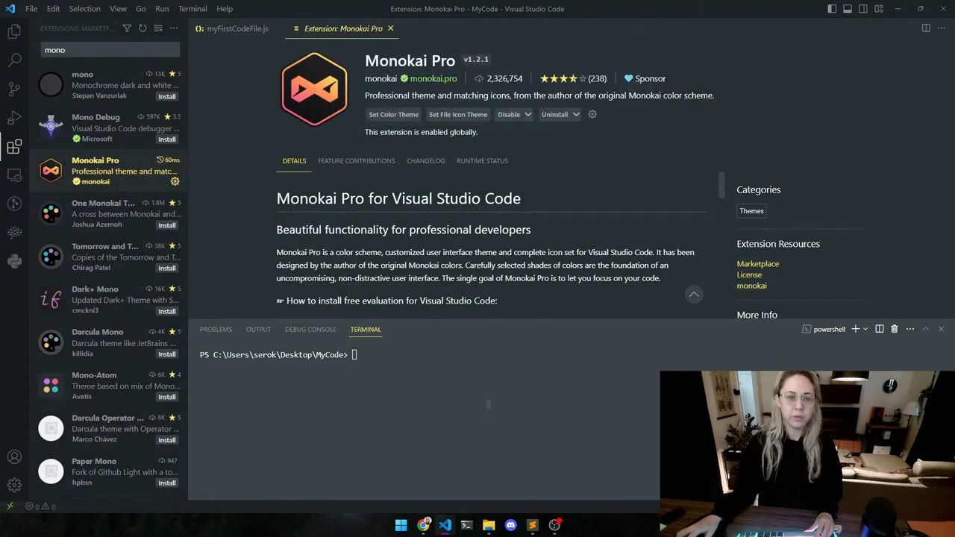
left_click(393, 115)
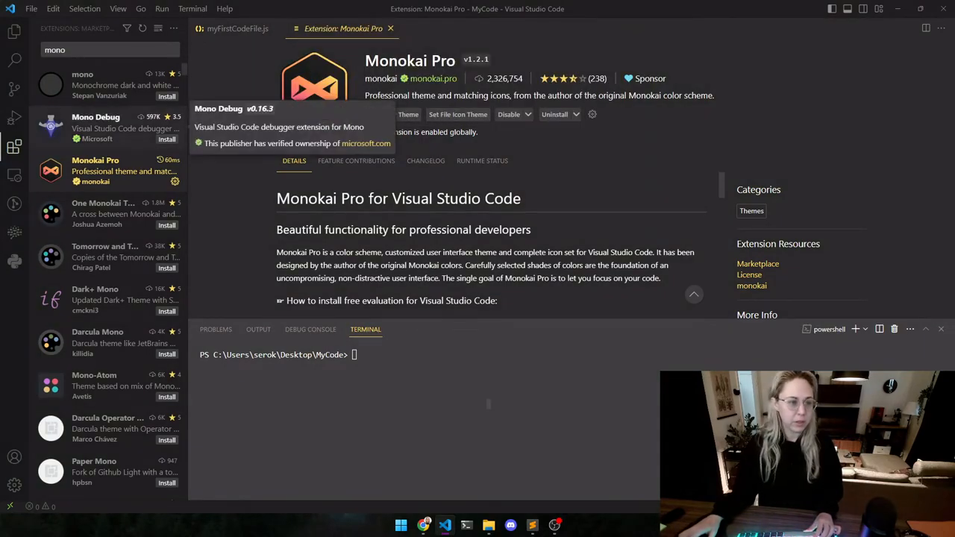
type("dracula")
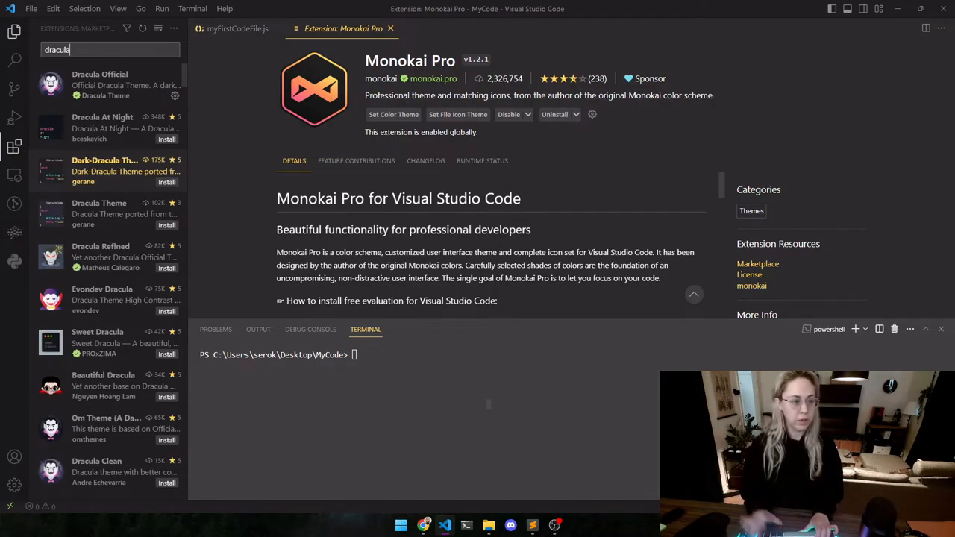
left_click(112, 84)
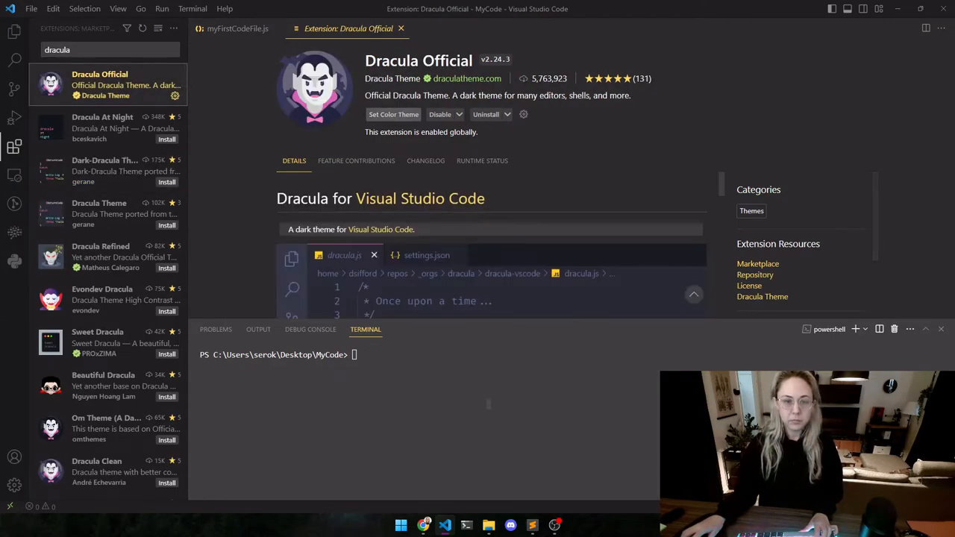
Step: Search 'theme' to view Winter is Coming, then search 'dracula' again
left_click(393, 114)
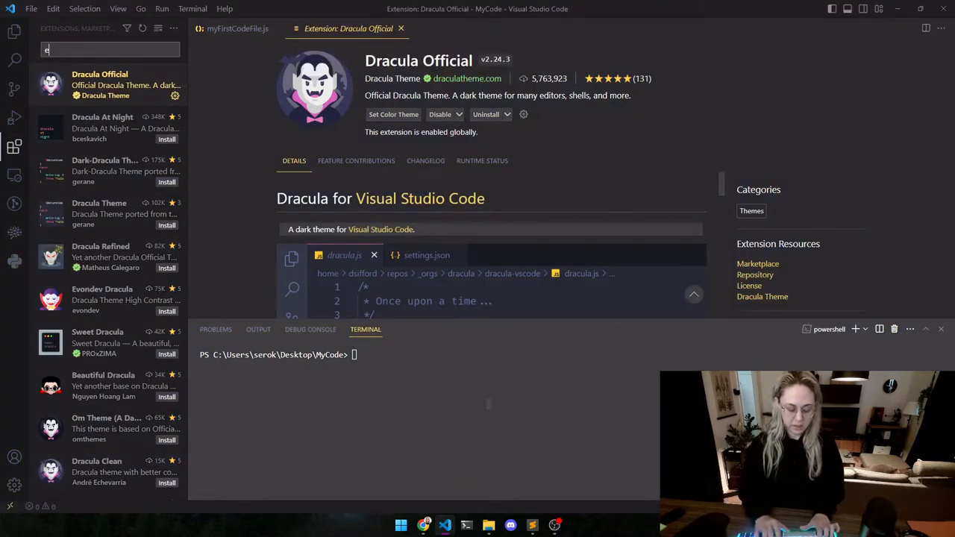
type("theme")
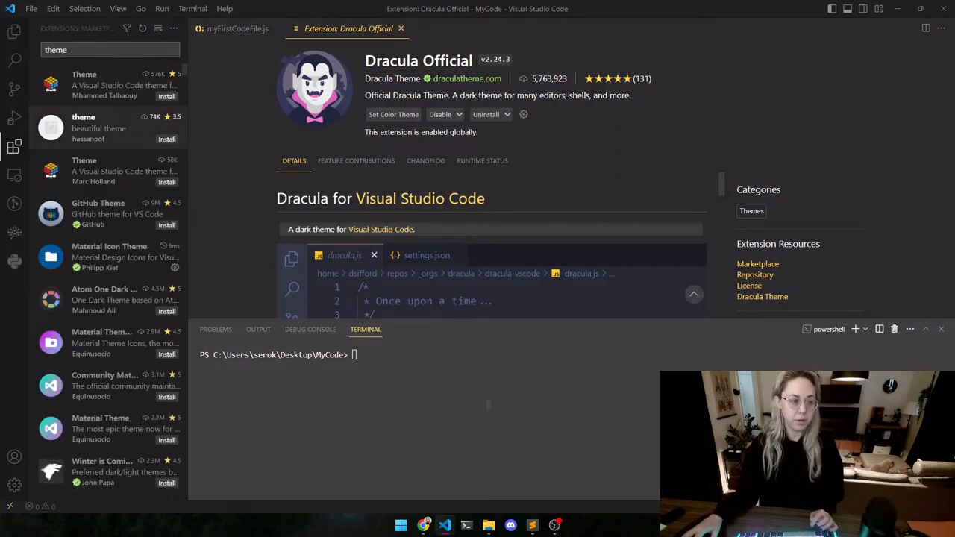
scroll("down", 3)
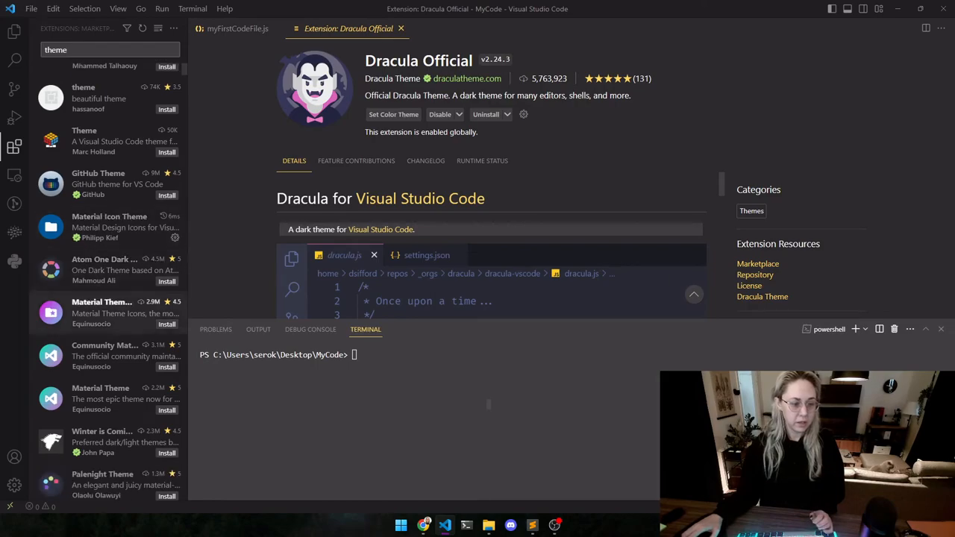
left_click(102, 442)
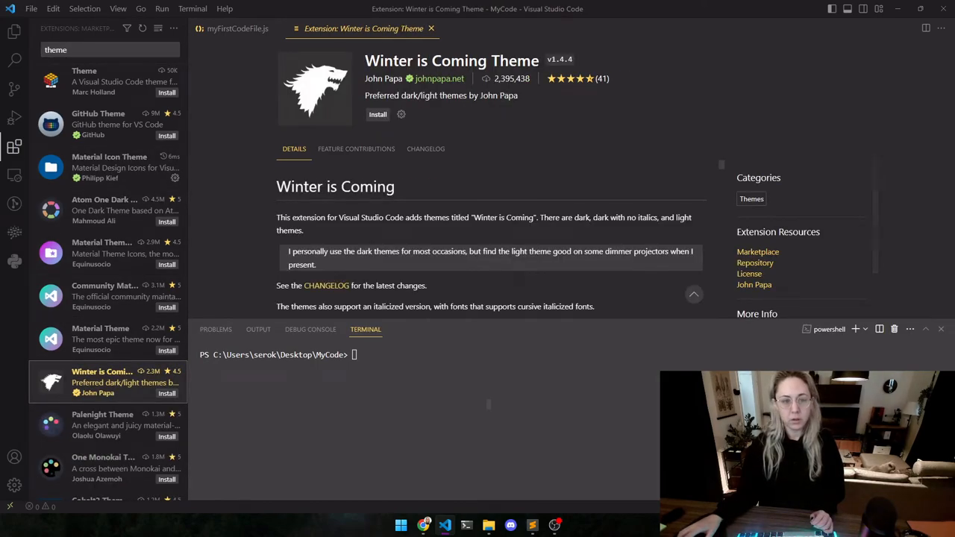
scroll("down", 3)
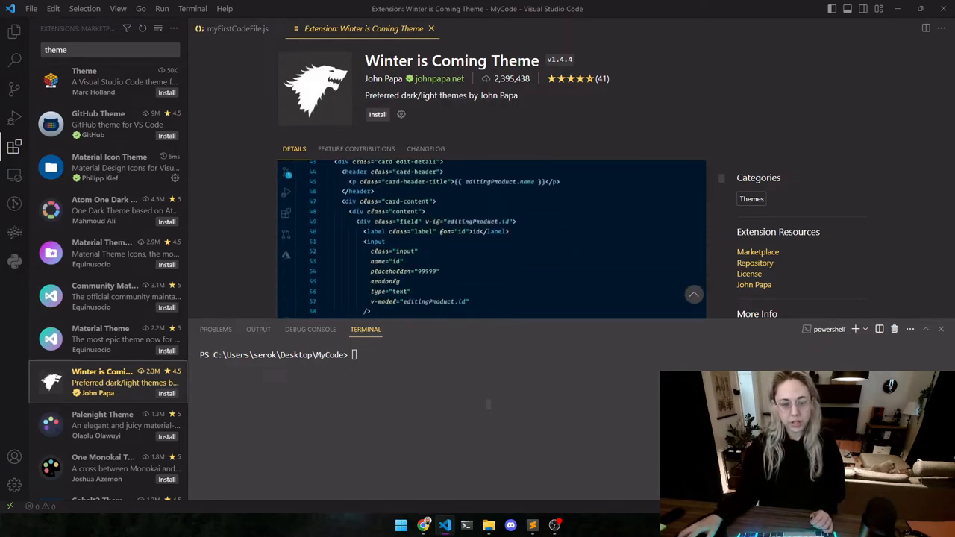
scroll("down", 3)
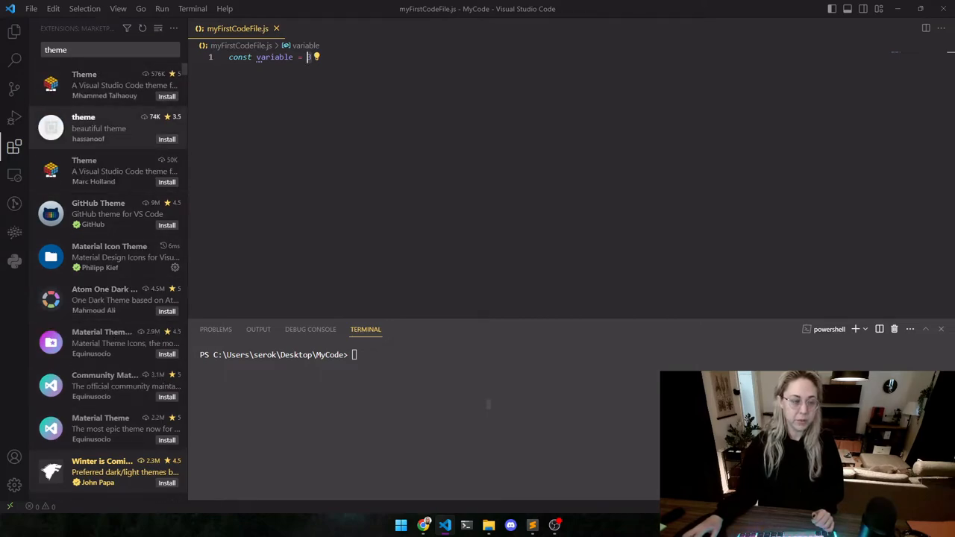
mouse_move(97, 170)
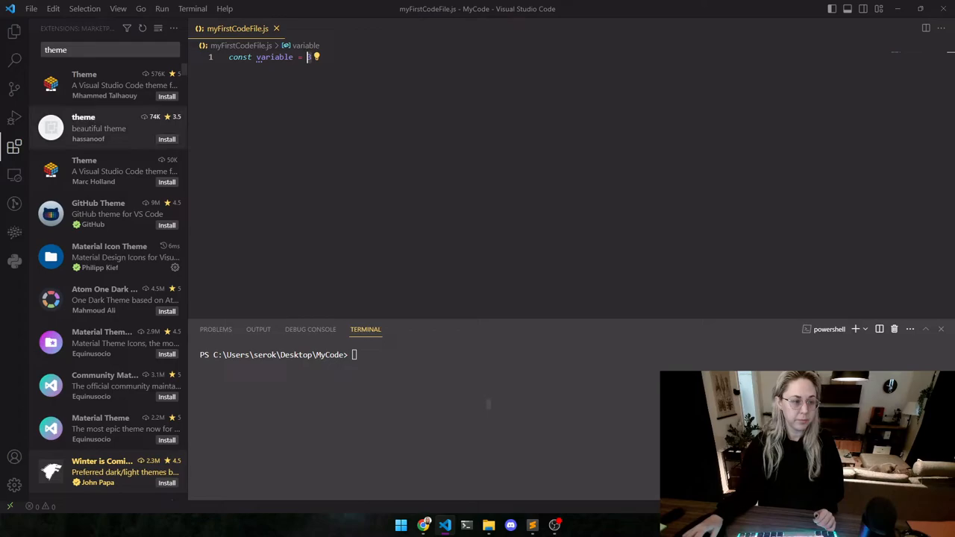
type("3")
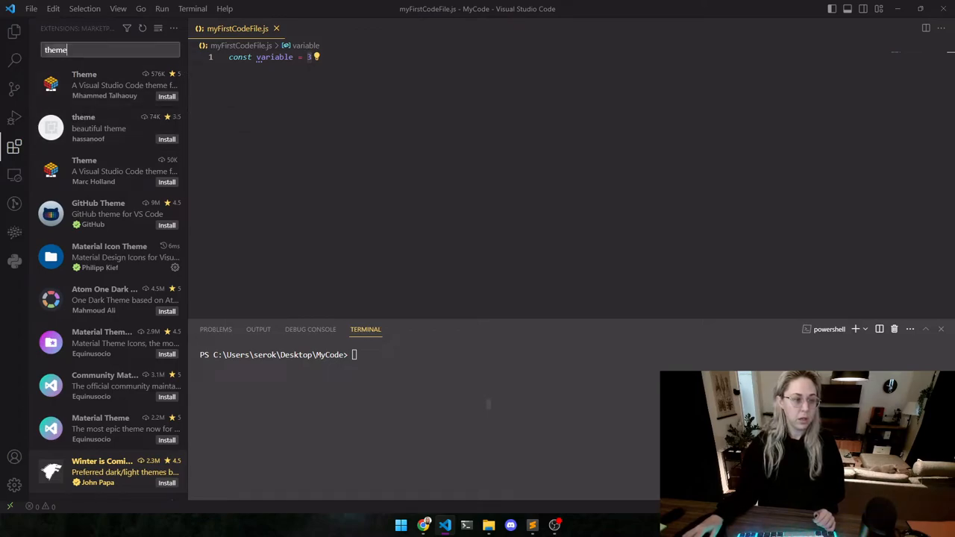
type("dracula")
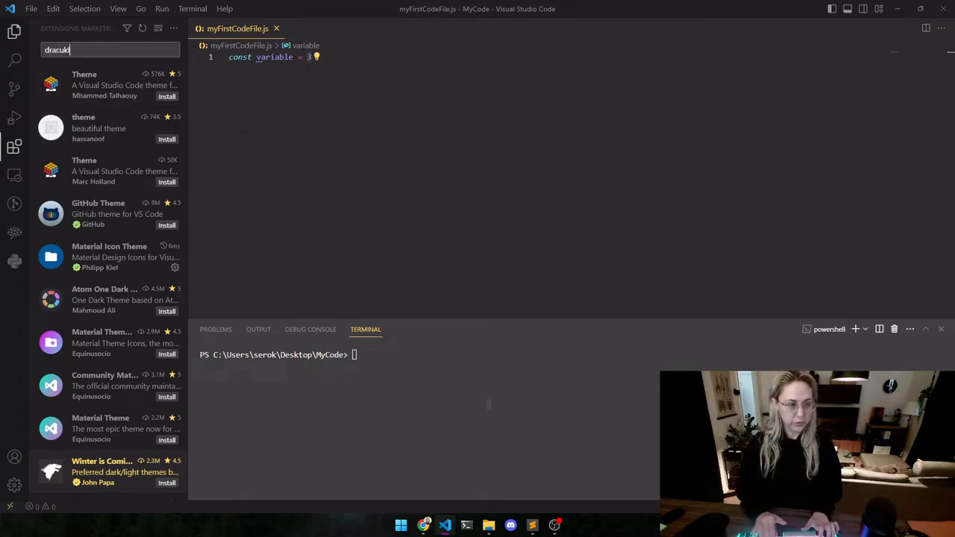
type("dracula")
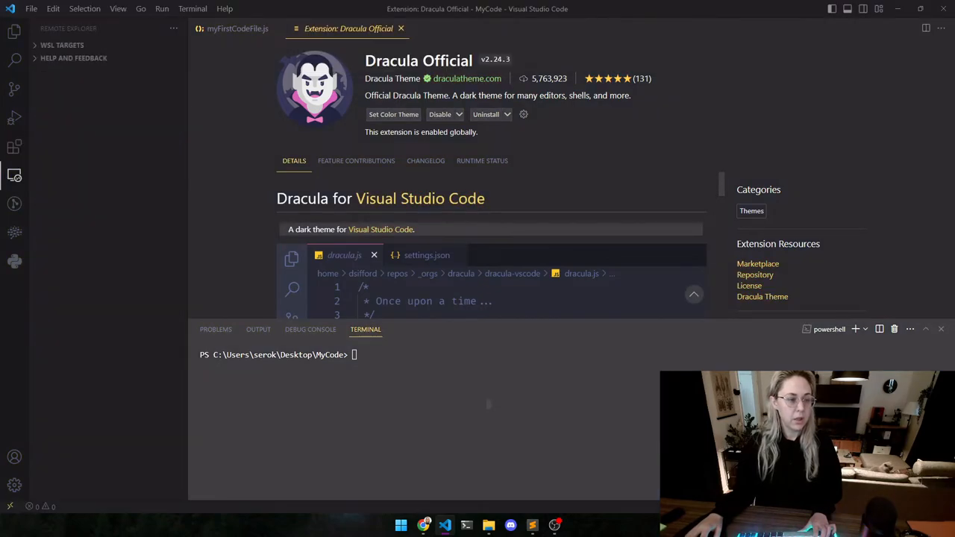
Step: Browse the GitLens and Python environments panels, then return to MyCode's file list
left_click(14, 203)
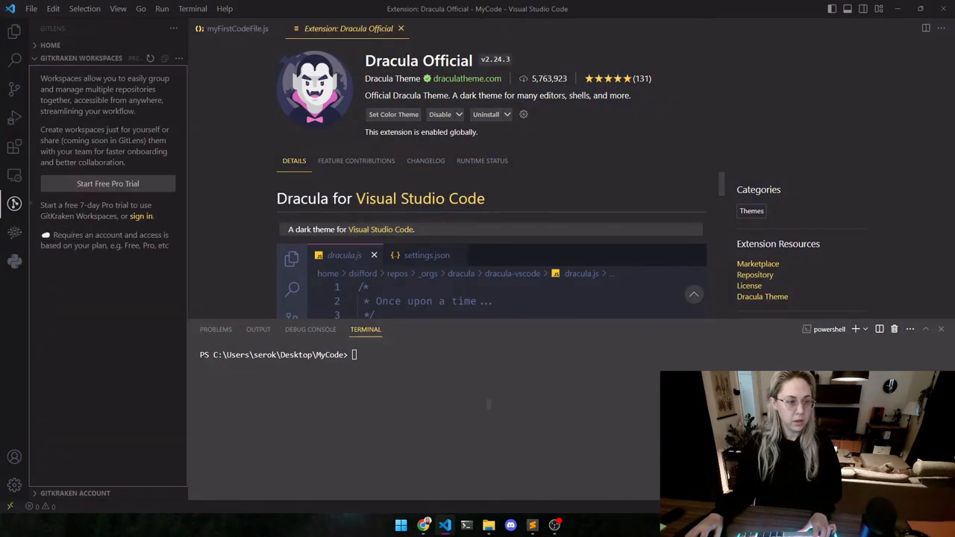
left_click(13, 174)
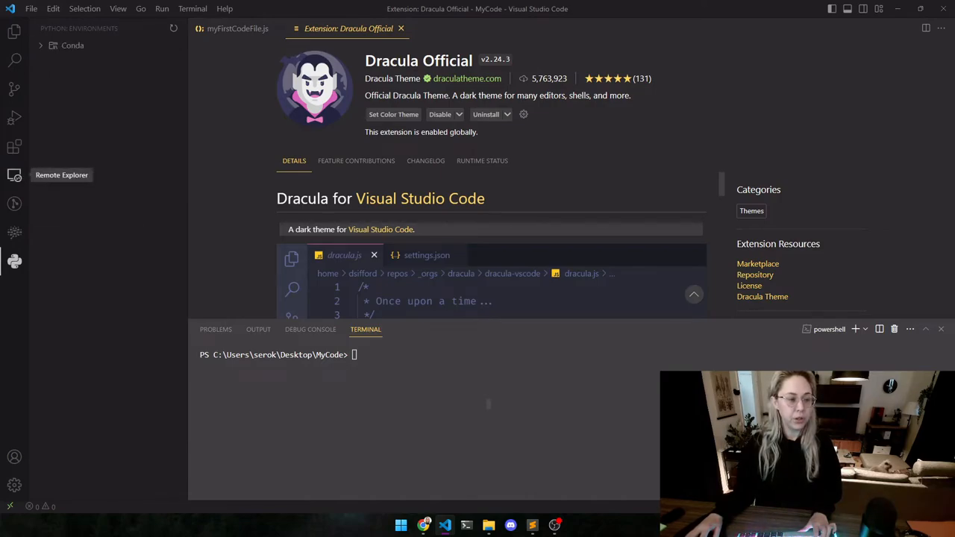
mouse_move(14, 146)
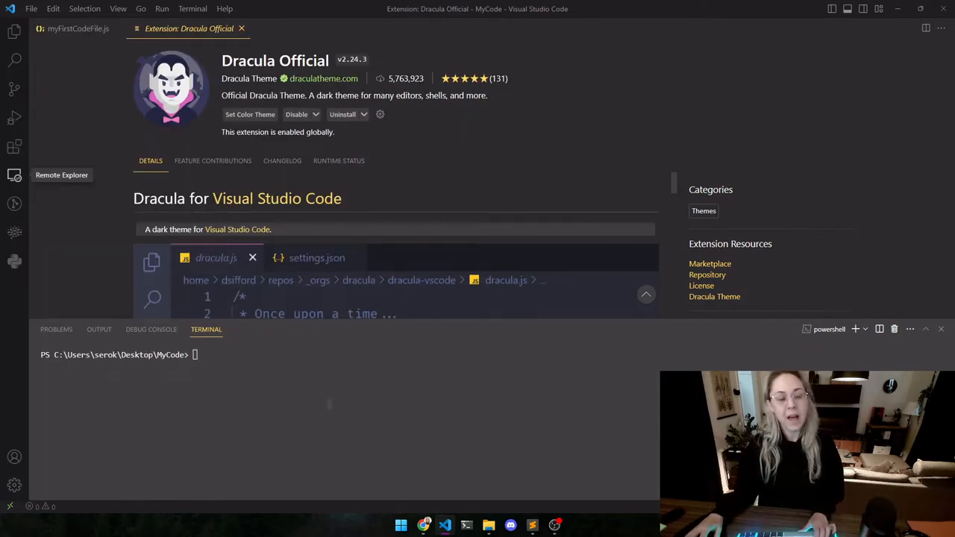
mouse_move(14, 261)
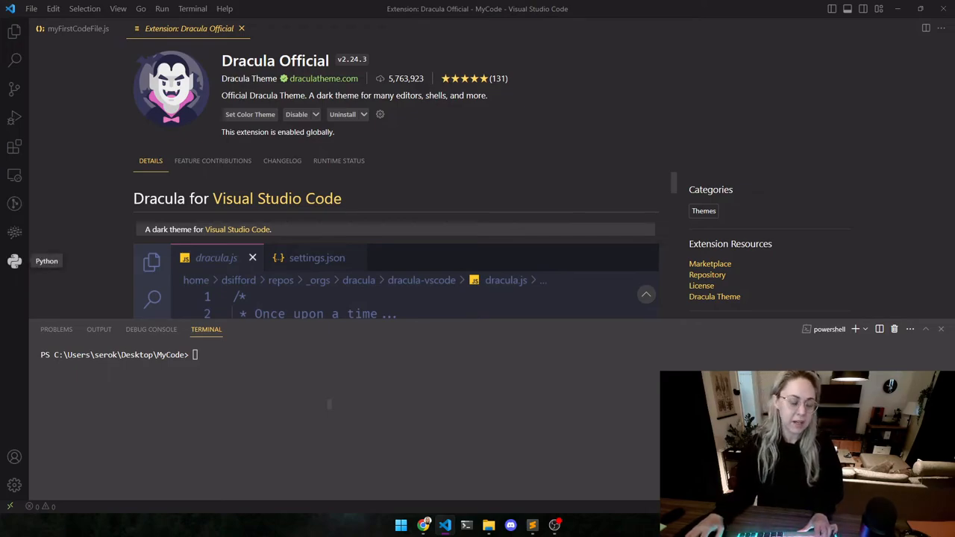
left_click(10, 35)
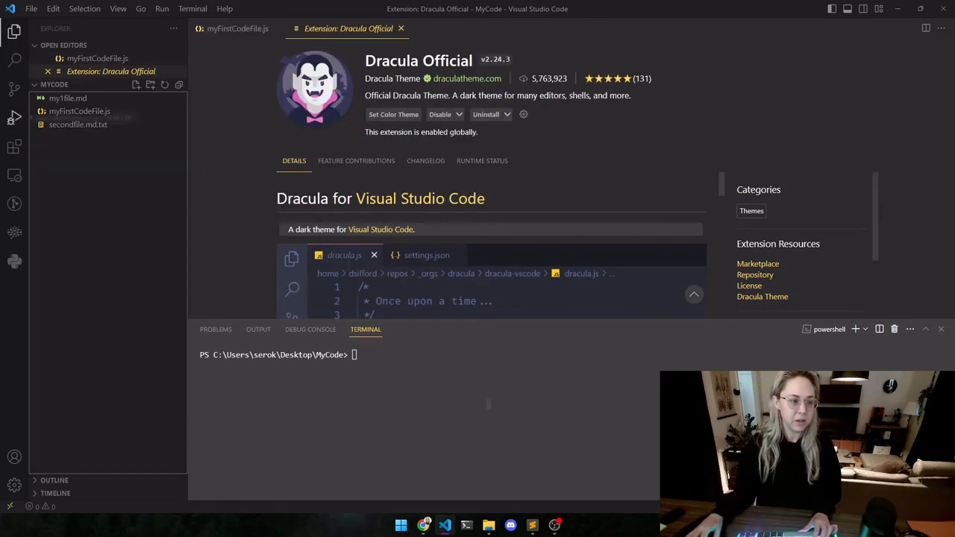
Step: Check the Remote Explorer's WSL Ubuntu-22.04 targets, then return to the collapsed file explorer
left_click(13, 175)
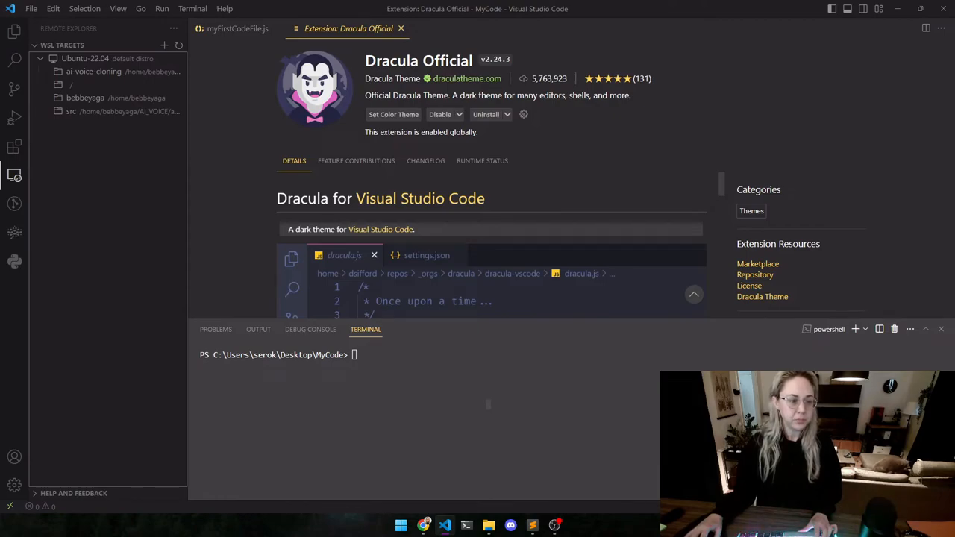
mouse_move(13, 174)
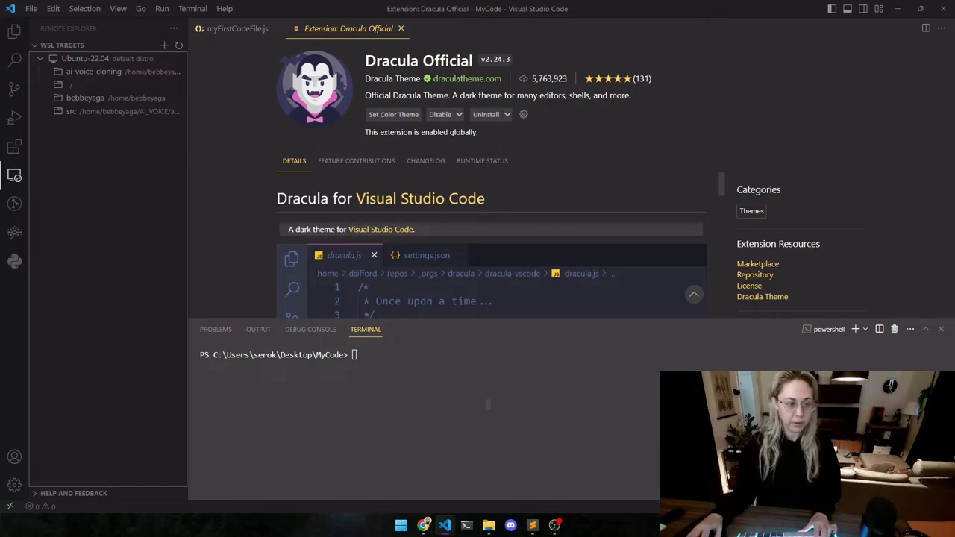
mouse_move(14, 174)
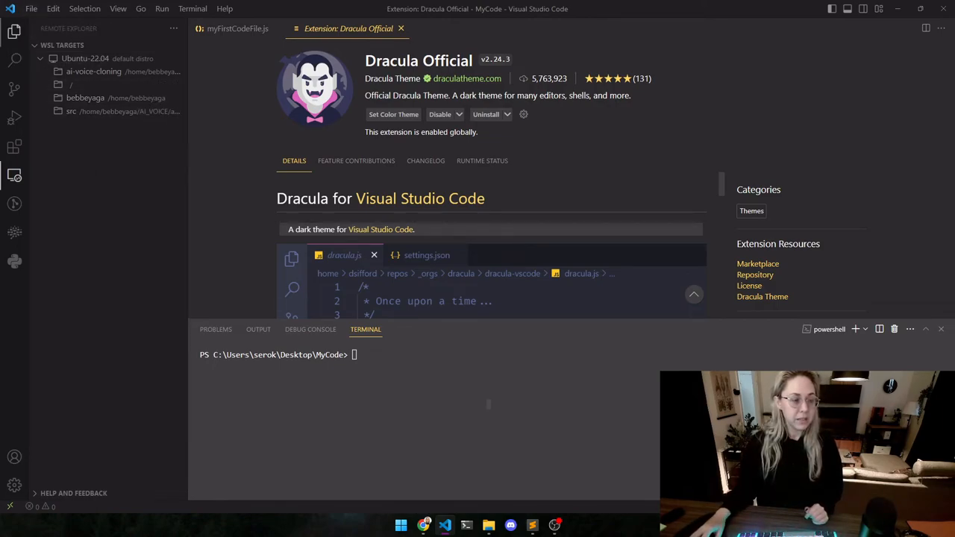
left_click(9, 34)
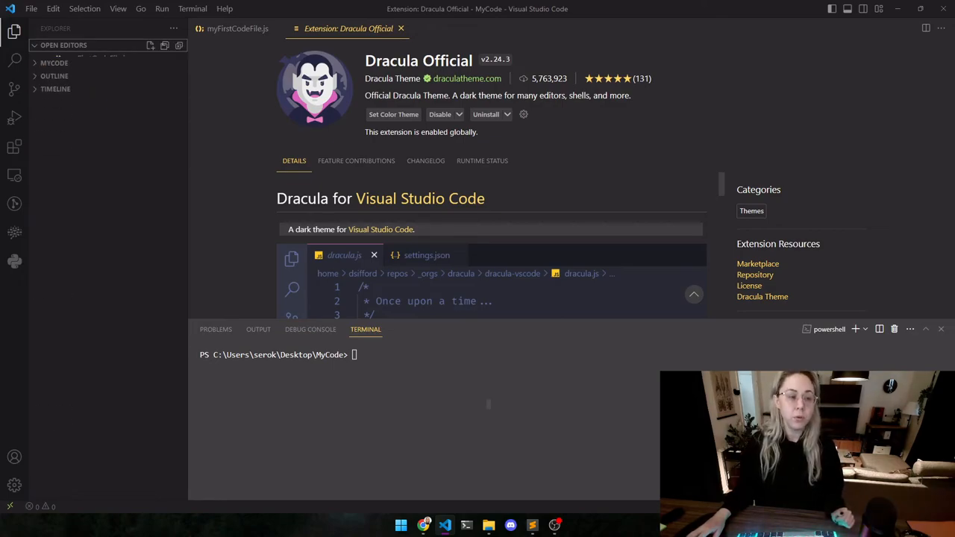
Step: Switch to Google Chrome and open a new tab
left_click(53, 62)
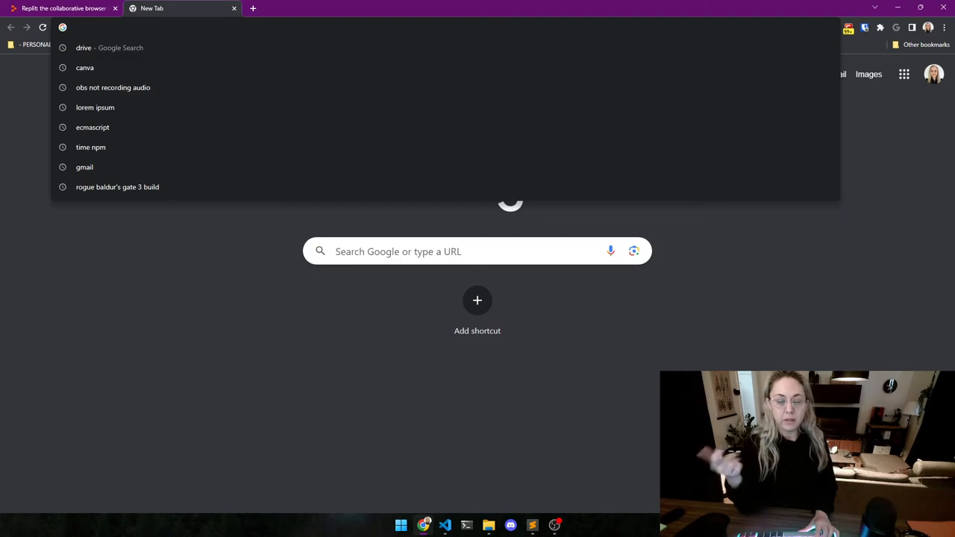
Step: Google 'jetbrains' and open the 'JetBrains: Essential tools for software developers and teams' result
left_click(446, 523)
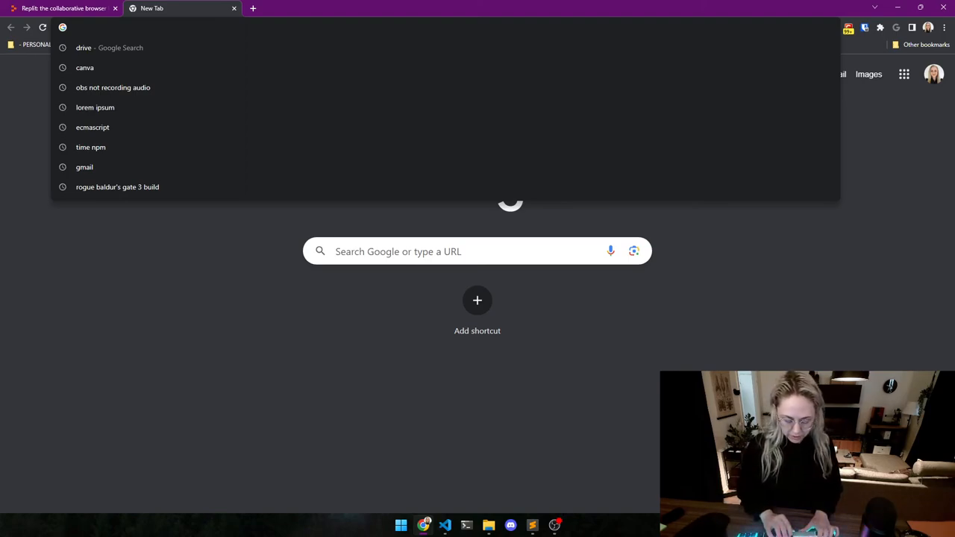
type("jetbrains")
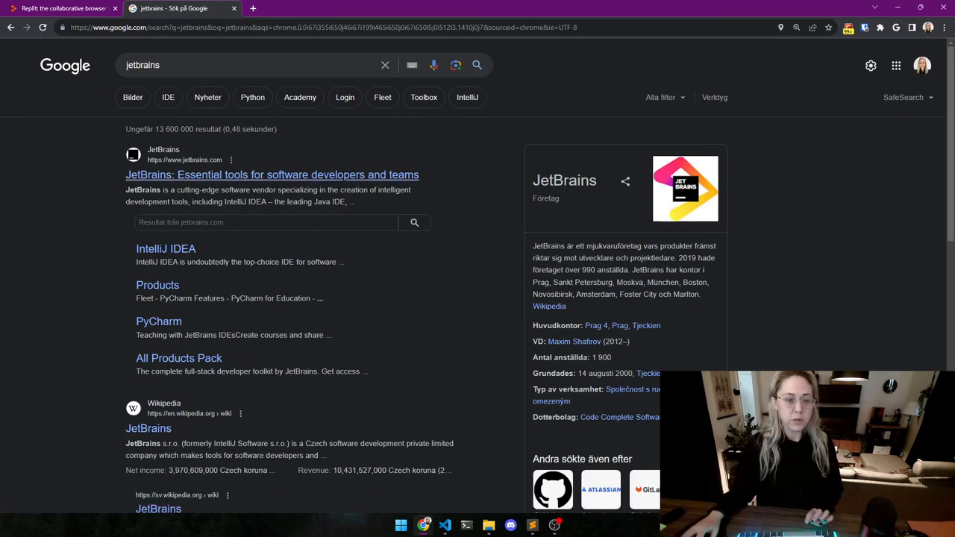
left_click(273, 175)
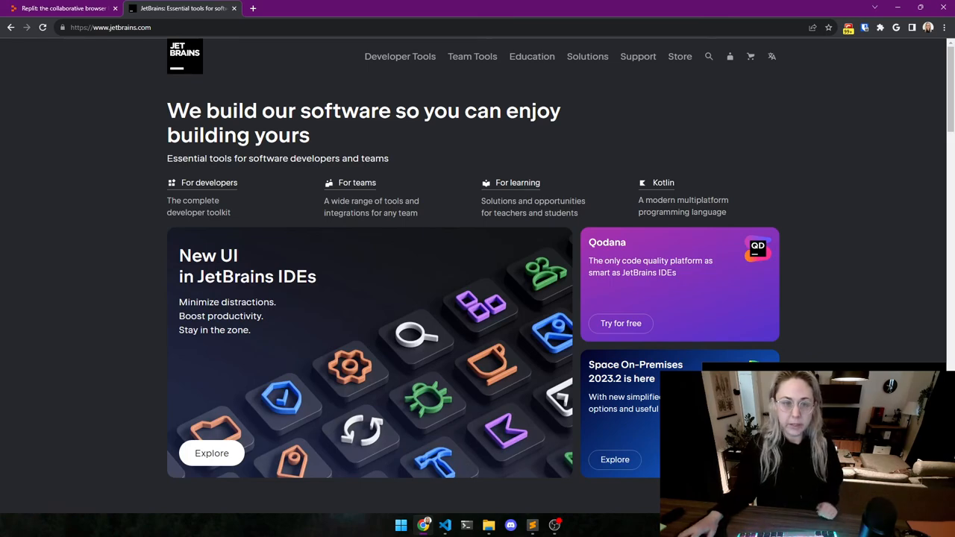
Step: Open the Developer Tools menu listing IntelliJ IDEA, PyCharm and WebStorm
left_click(400, 56)
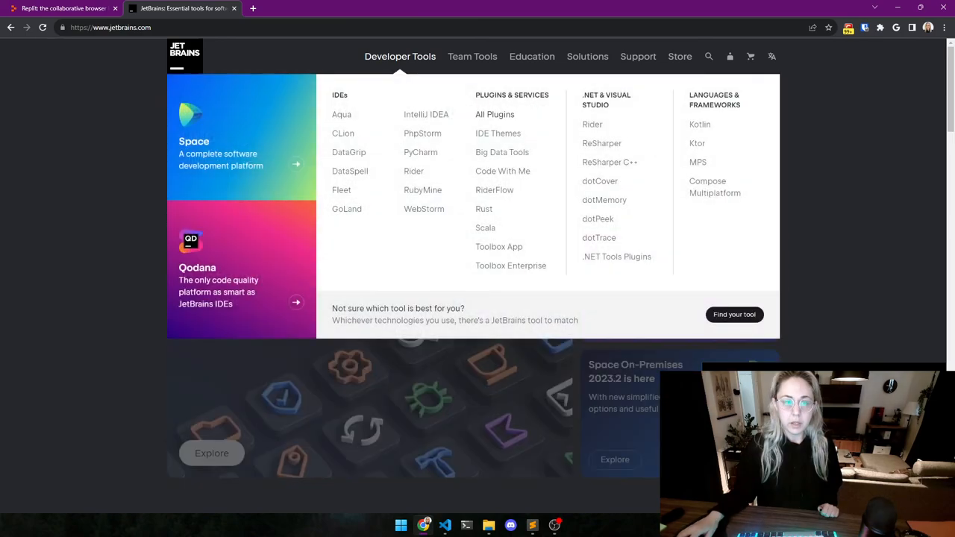
mouse_move(348, 152)
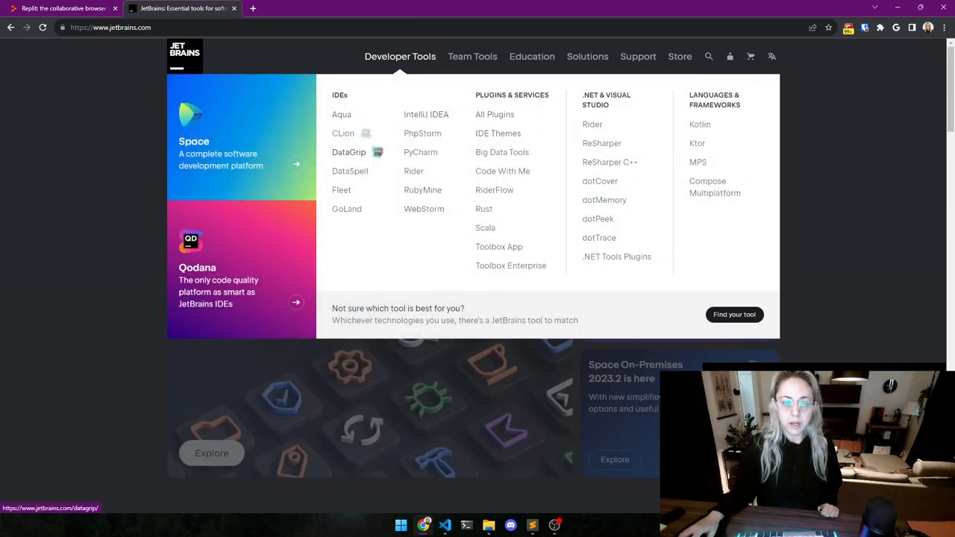
mouse_move(424, 208)
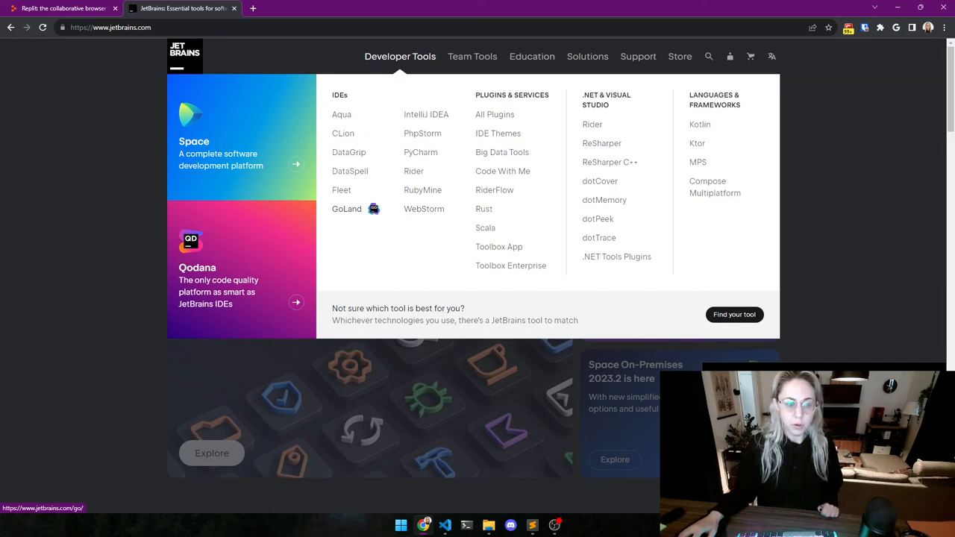
mouse_move(426, 115)
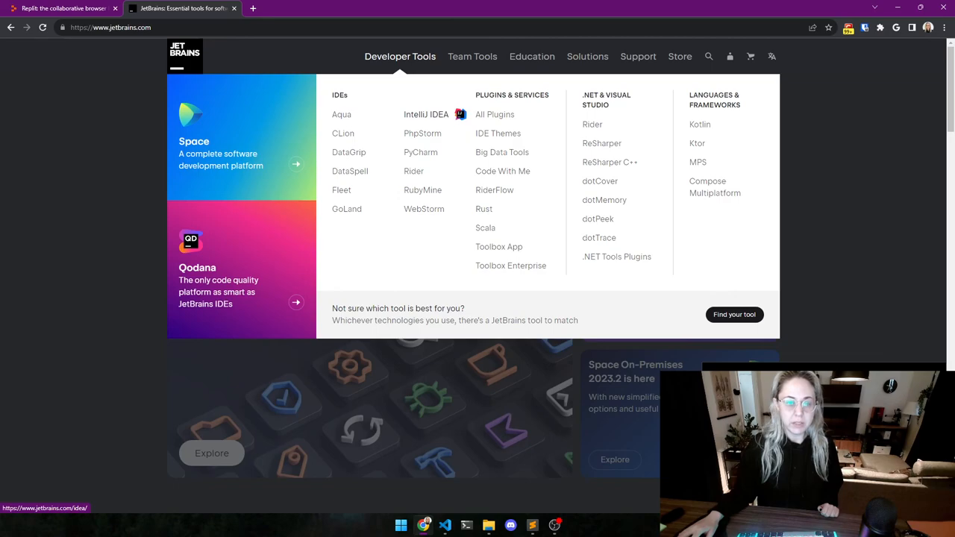